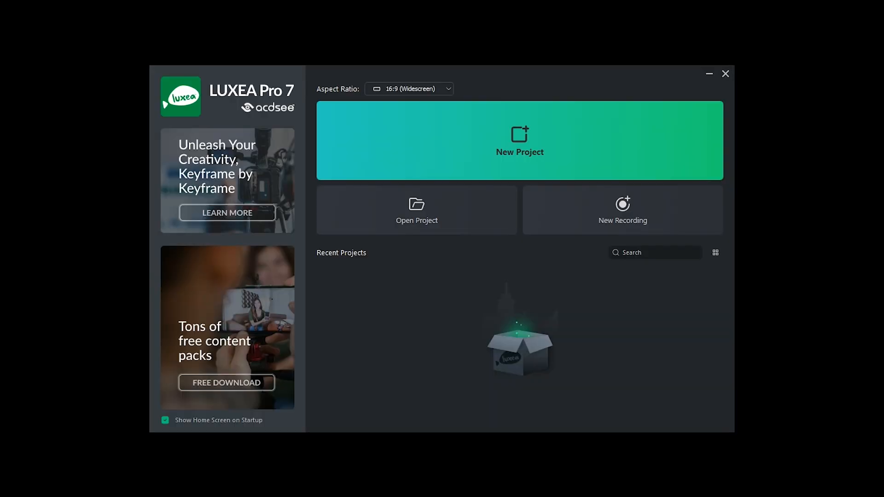
mouse_move(431, 147)
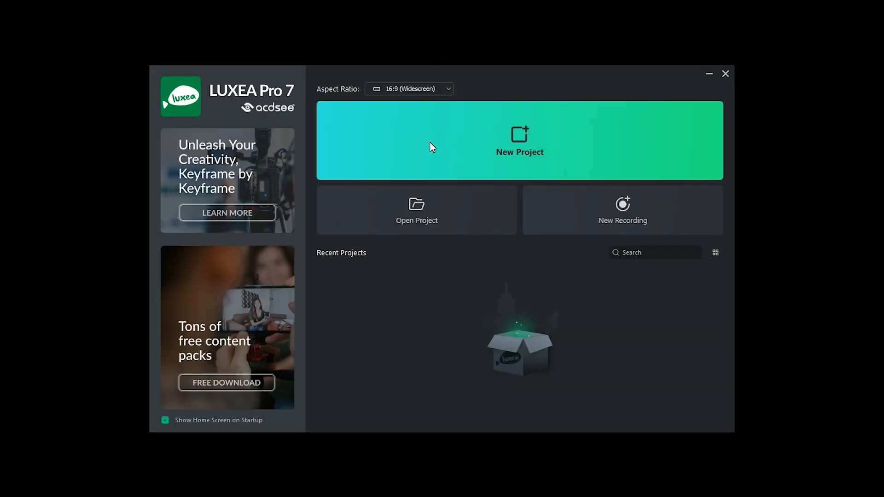
mouse_move(455, 228)
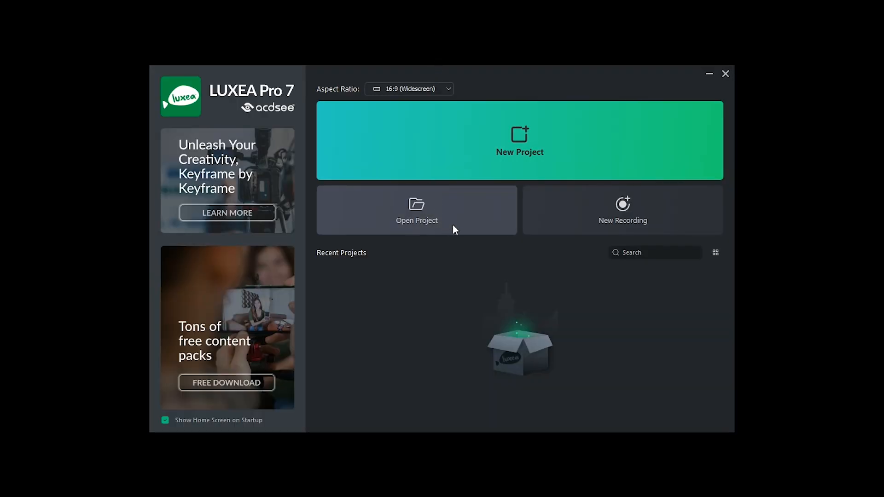
mouse_move(581, 225)
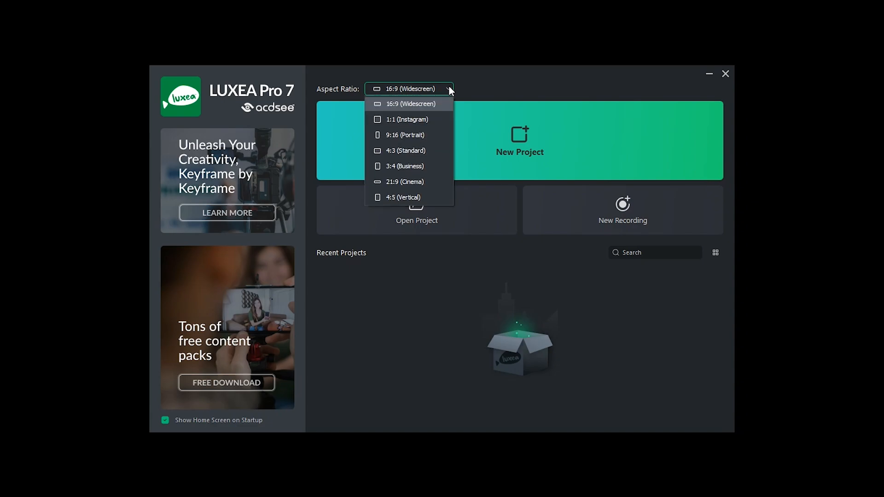
- Keep the 16:9 widescreen aspect ratio and create a new empty project
left_click(409, 89)
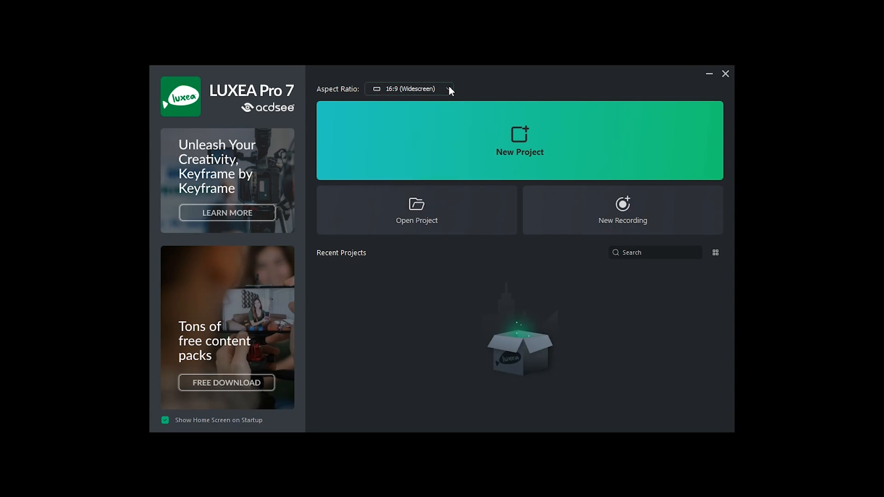
left_click(519, 140)
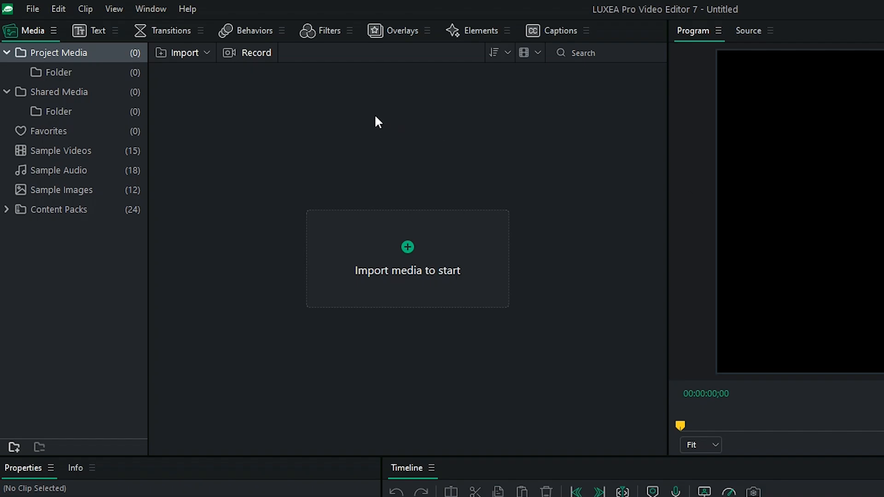
mouse_move(210, 47)
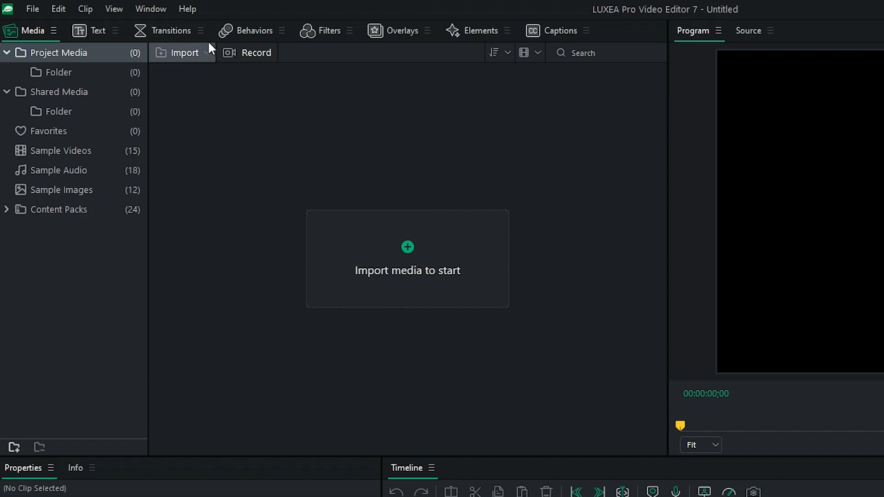
- Browse the Filters and Captions tabs, then play the Temple UpClose clip preview
left_click(329, 30)
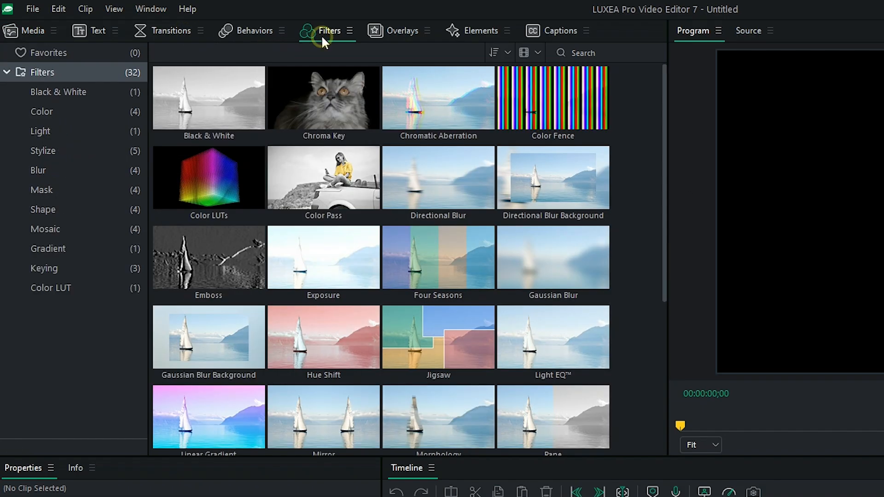
left_click(559, 31)
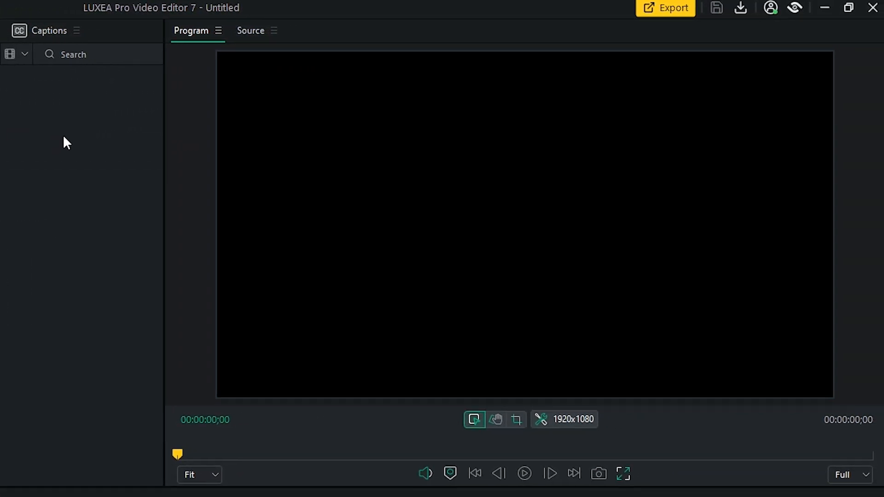
mouse_move(124, 154)
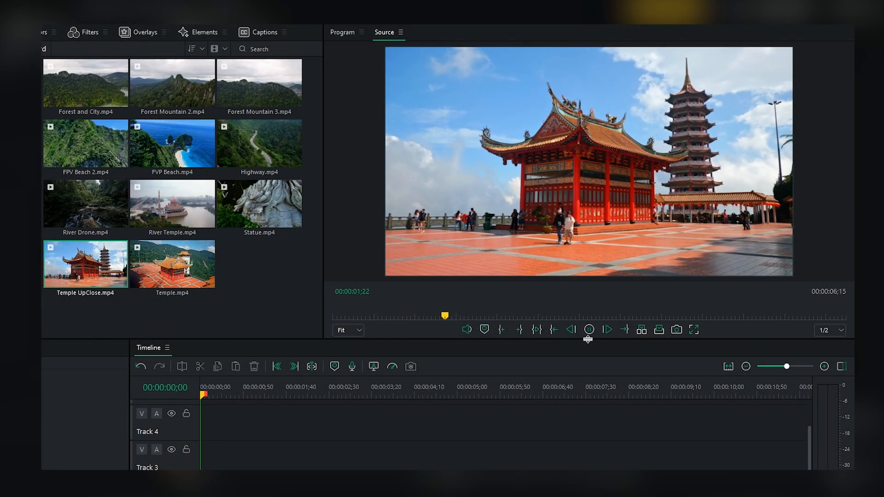
left_click(590, 329)
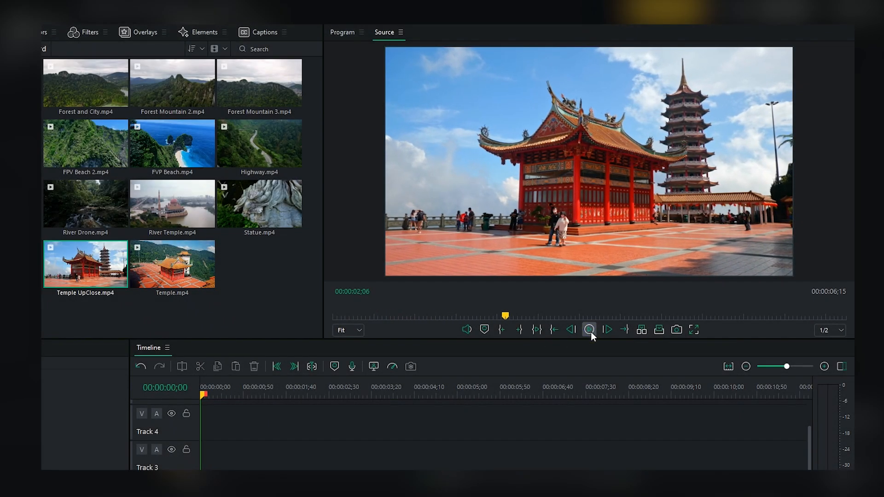
left_click(590, 330)
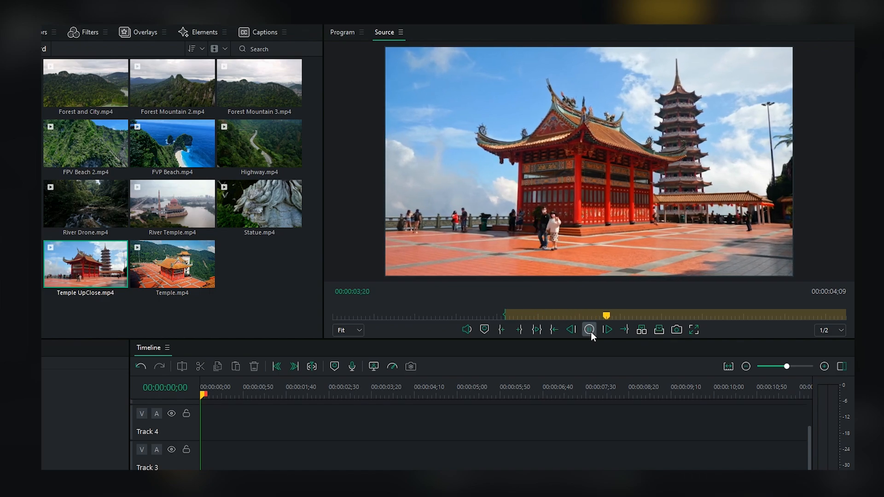
left_click(589, 330)
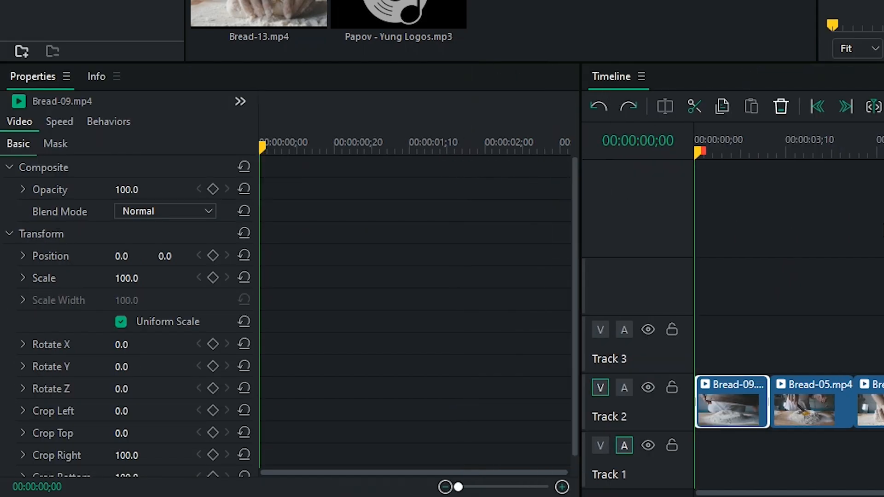
mouse_move(743, 392)
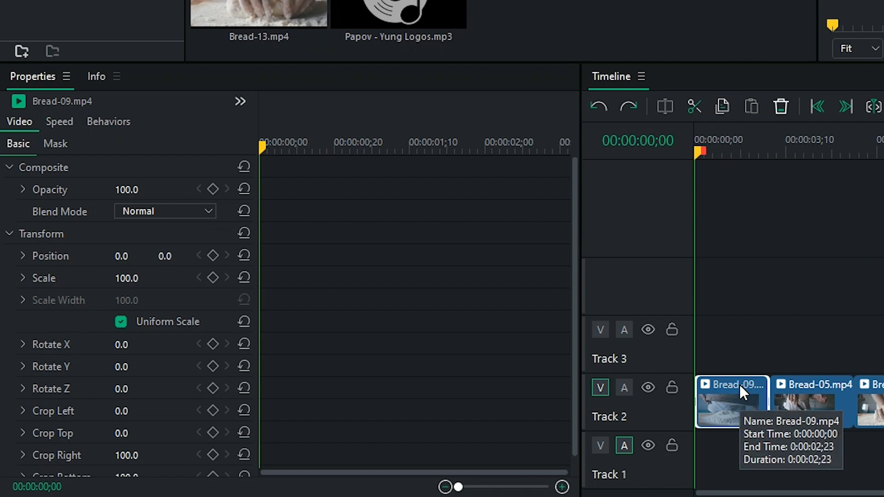
mouse_move(529, 356)
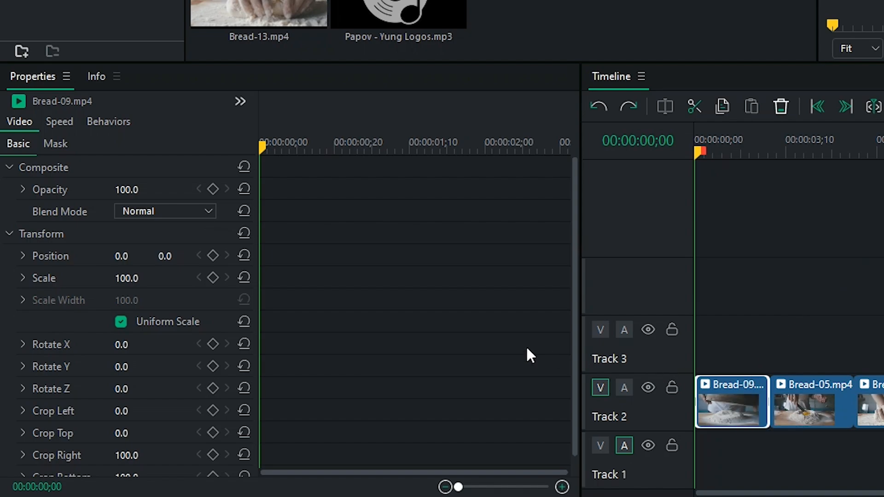
- Set Bread-09's scale to 120 and record a scale keyframe at the clip start
double_click(126, 278)
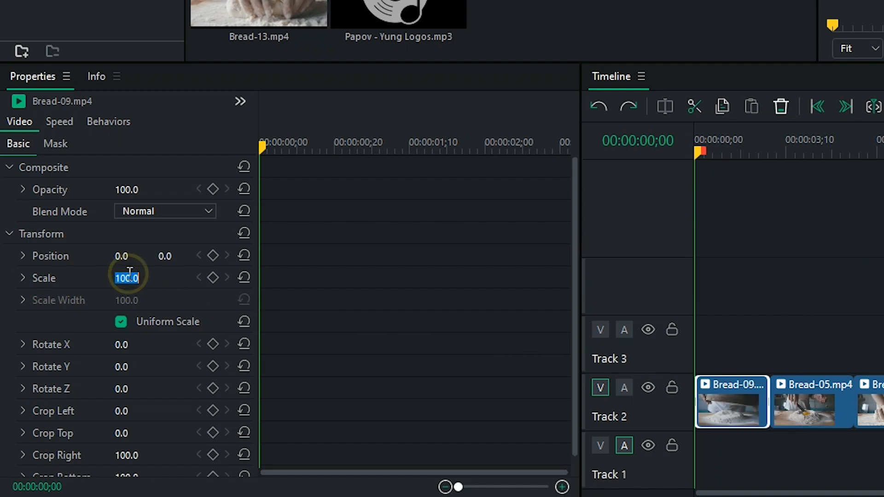
type("120")
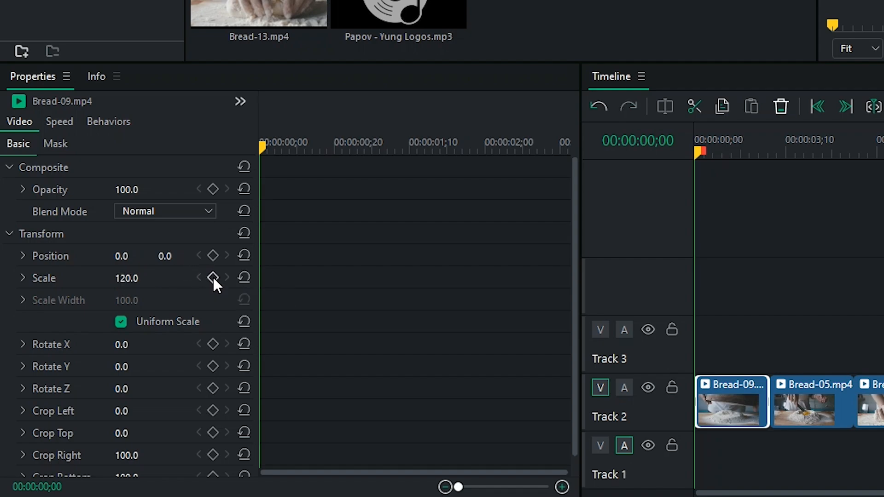
left_click(325, 142)
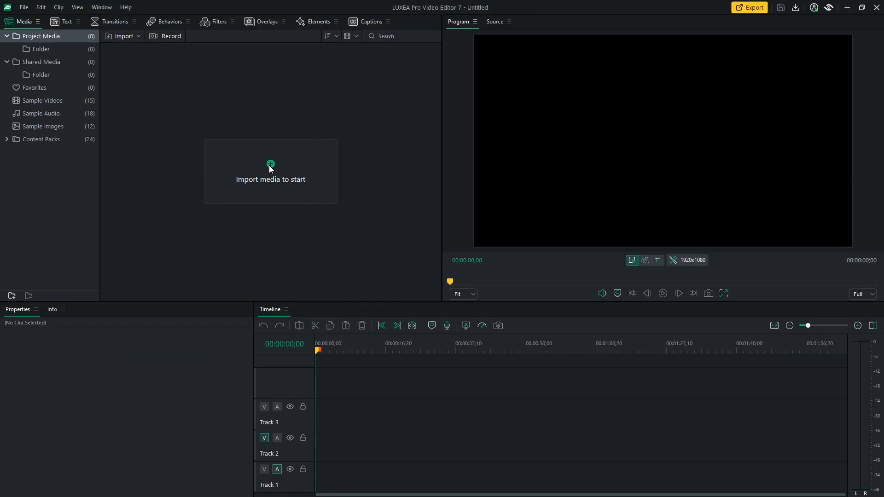
- Import all thirteen Bread clips plus the Papov - Yung Logos track, then select the music
left_click(270, 171)
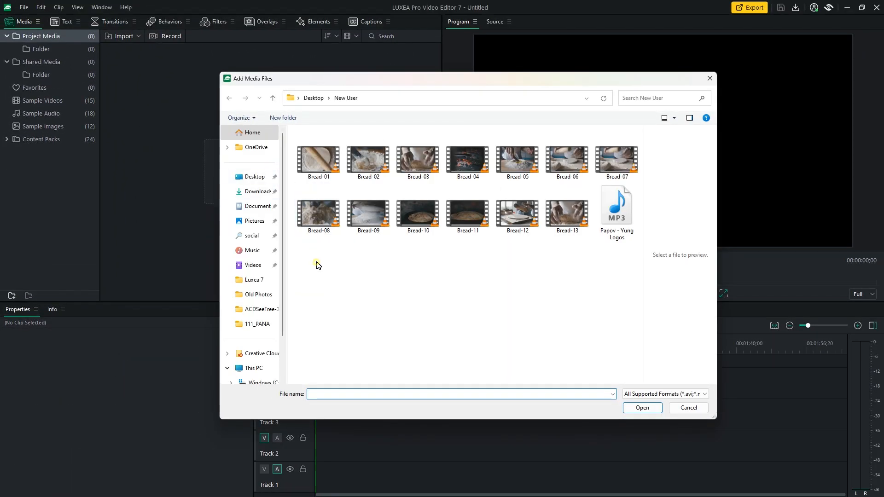
key("ctrl+a")
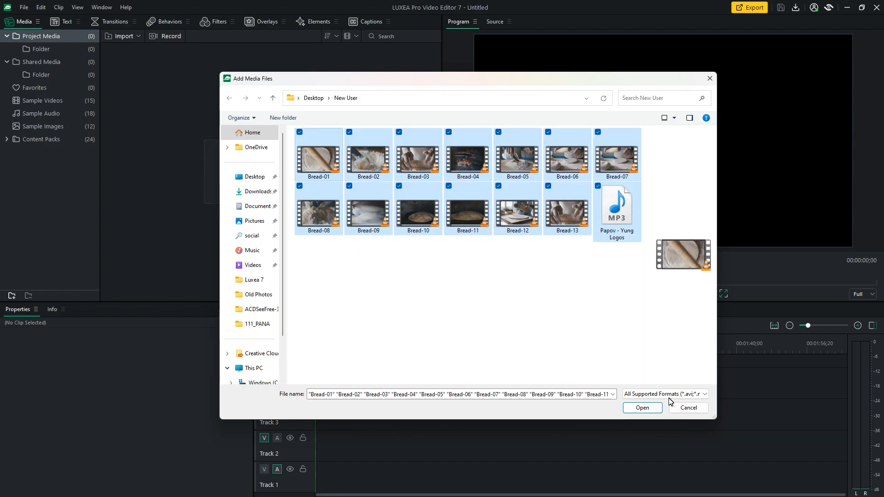
left_click(641, 408)
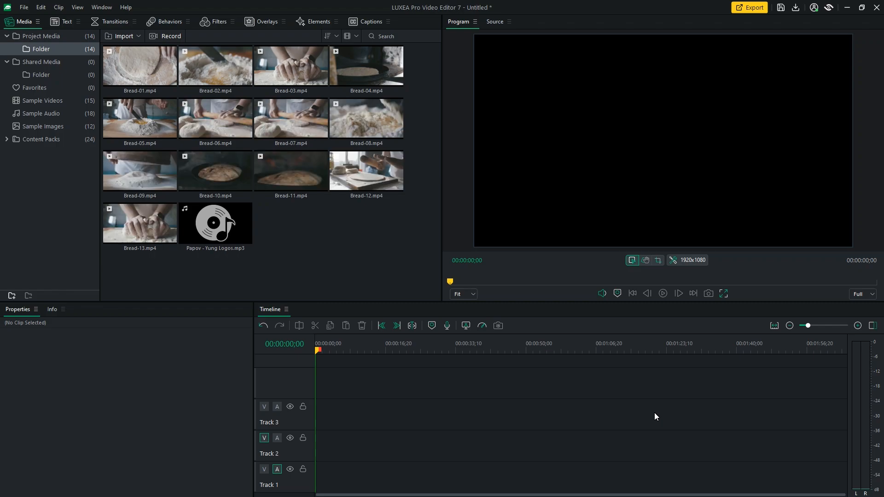
left_click(215, 222)
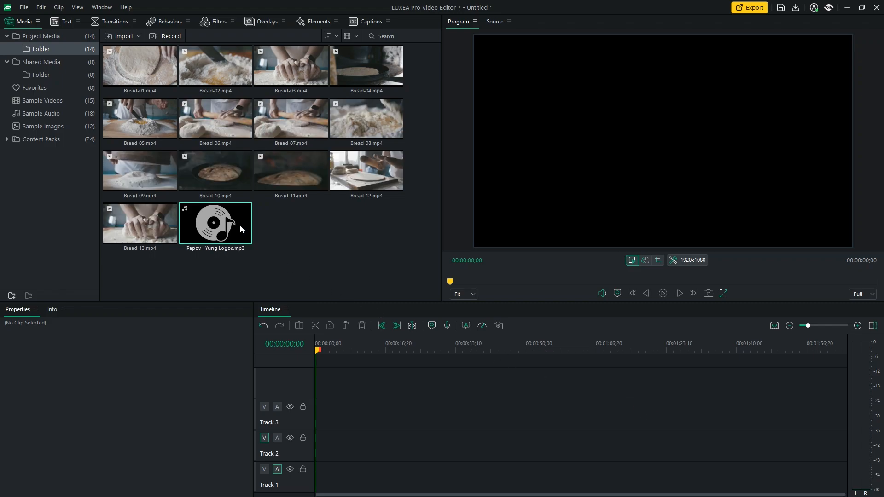
left_click(139, 170)
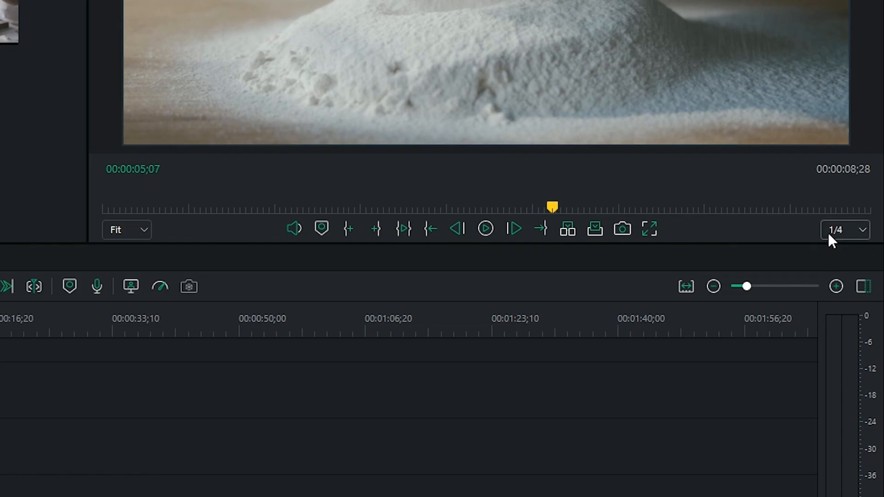
- Insert the marked two-second flour clip portion and match project settings to 4096x2160
left_click(844, 229)
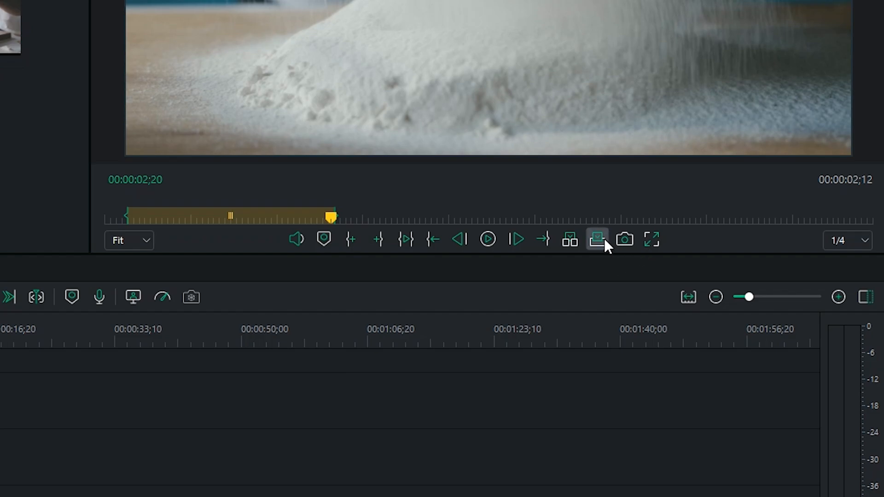
left_click(598, 239)
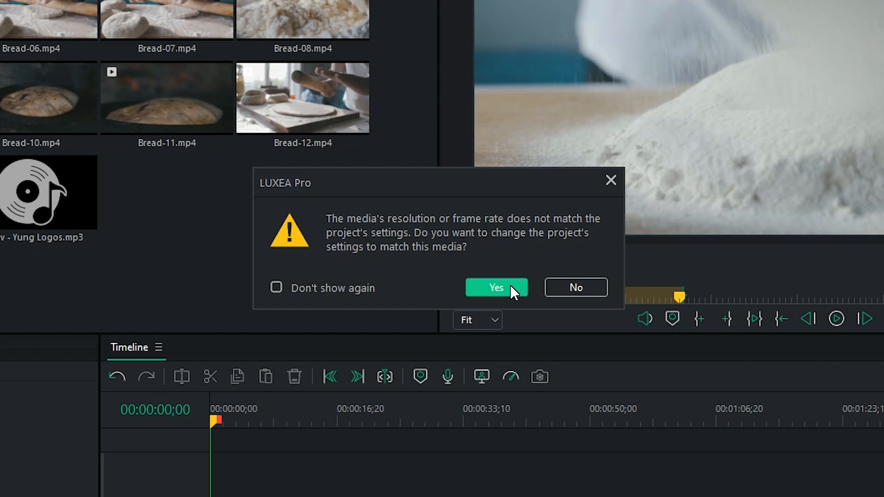
left_click(495, 287)
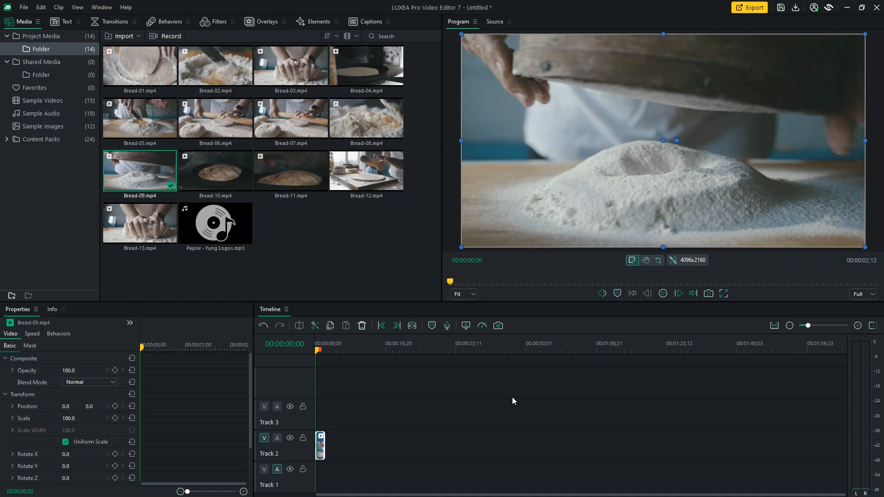
mouse_move(337, 284)
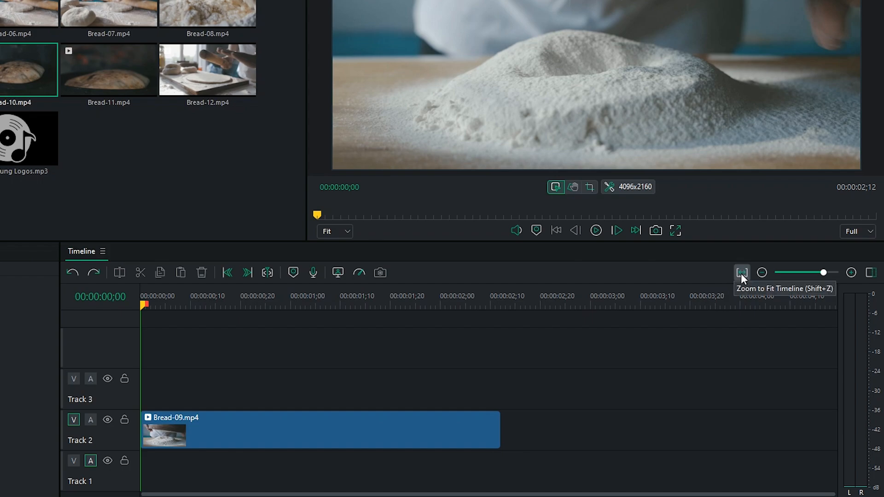
- Zoom the timeline to fit and right-click the marked 00:00:00;15–00:00:01;00 range
left_click(742, 273)
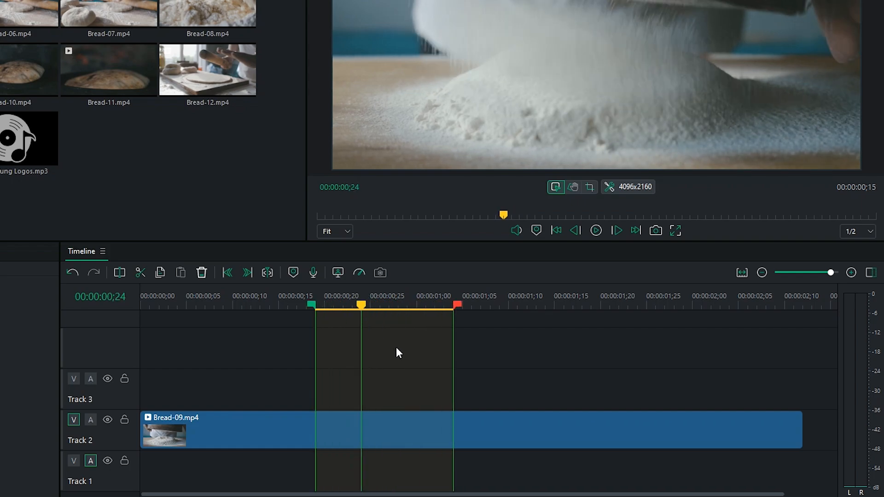
right_click(398, 352)
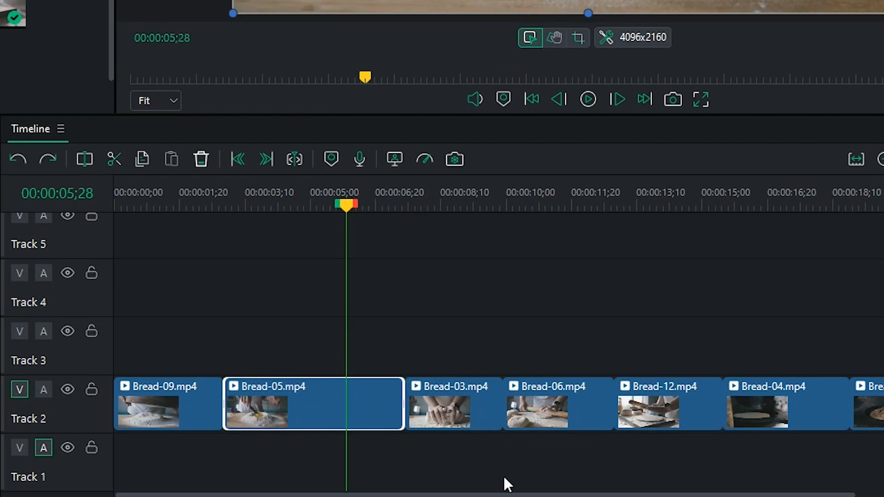
- Close the gap on Track 2 after Bread-05
left_click(85, 159)
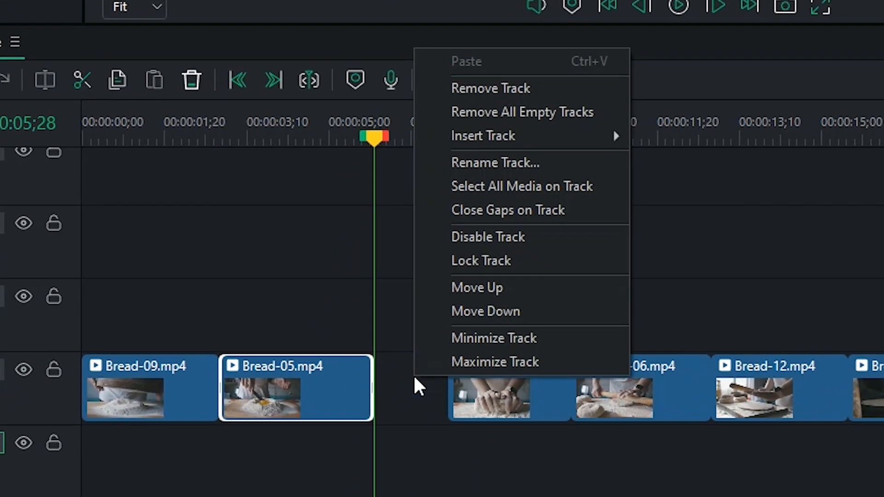
mouse_move(489, 210)
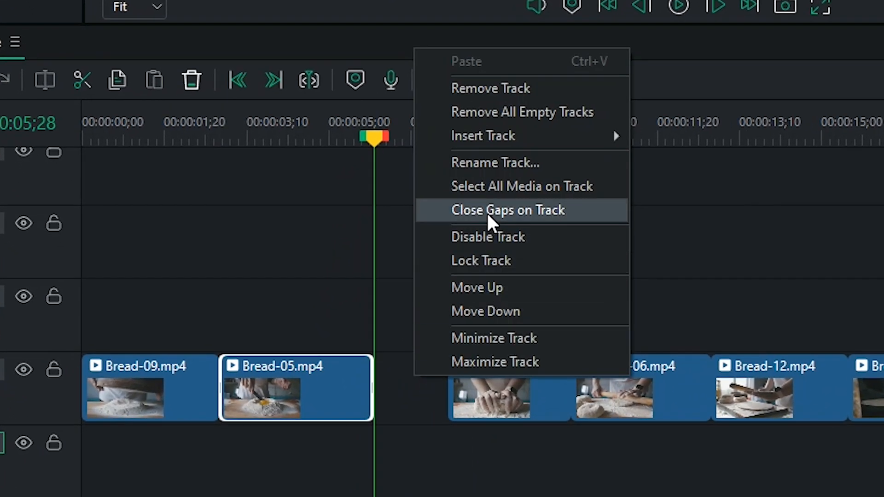
left_click(508, 210)
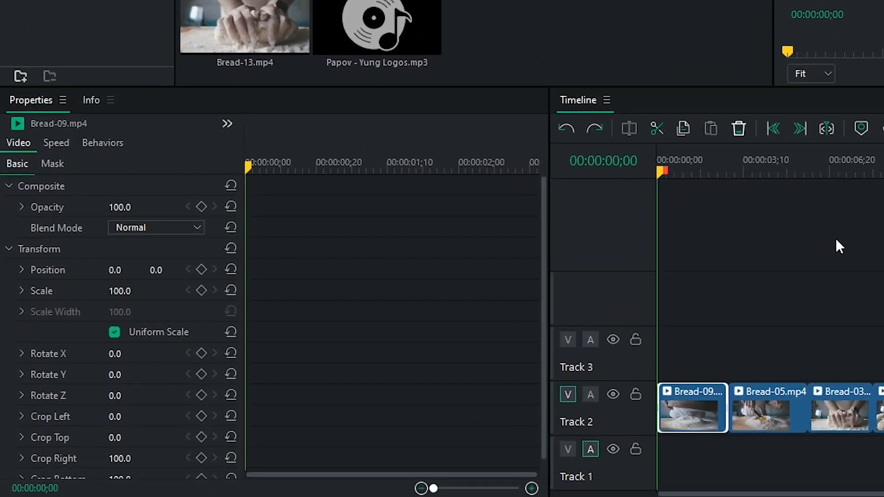
mouse_move(703, 400)
type("120")
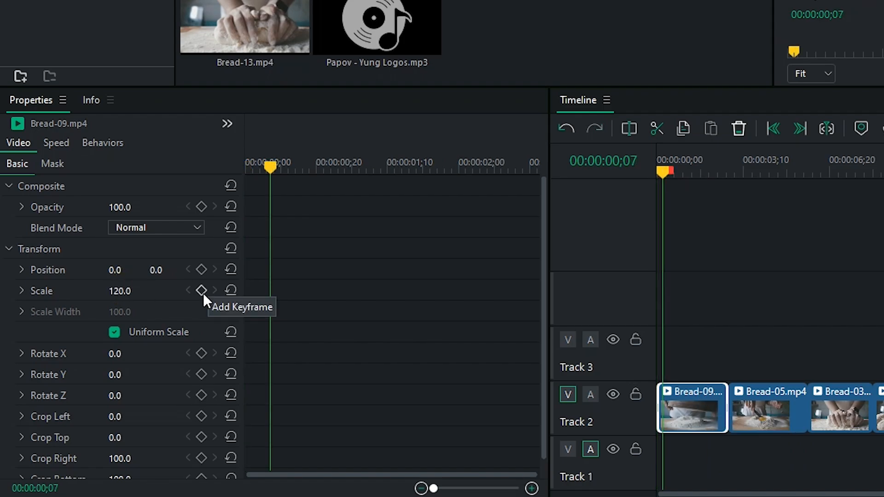
- Keyframe Bread-09's scale at 120 at the start and 100 about two seconds in
left_click(201, 291)
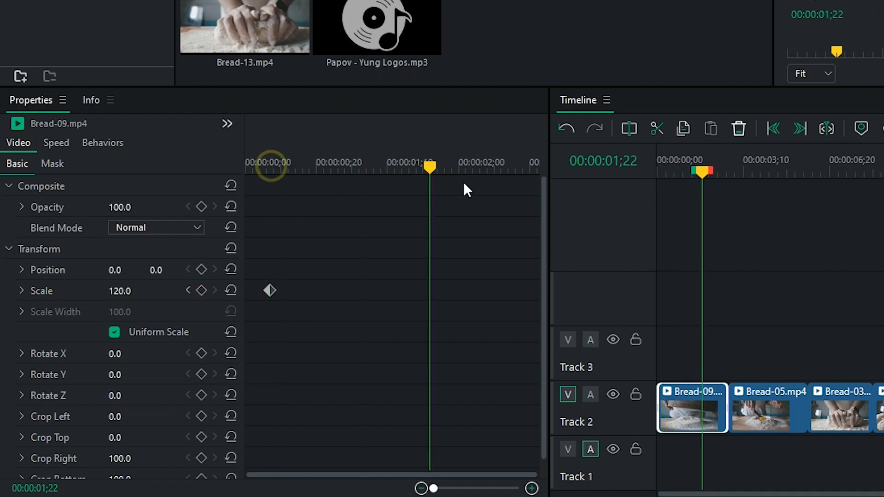
double_click(120, 291)
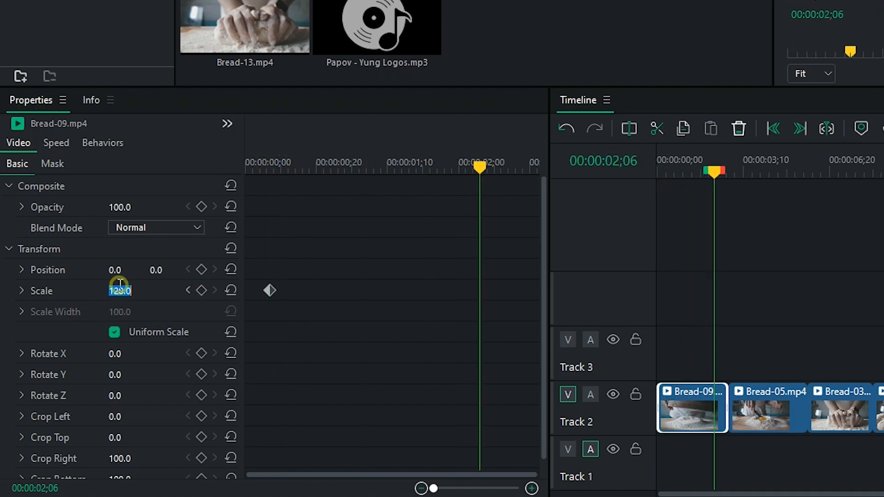
type("100")
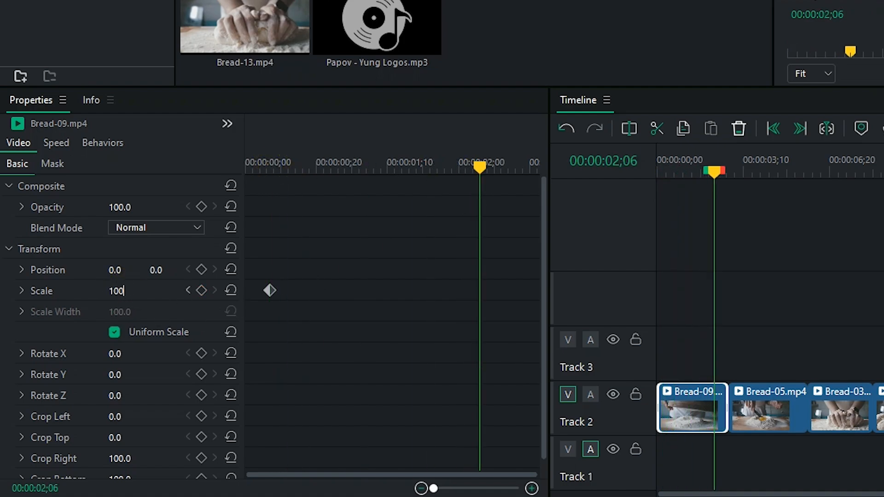
left_click(201, 290)
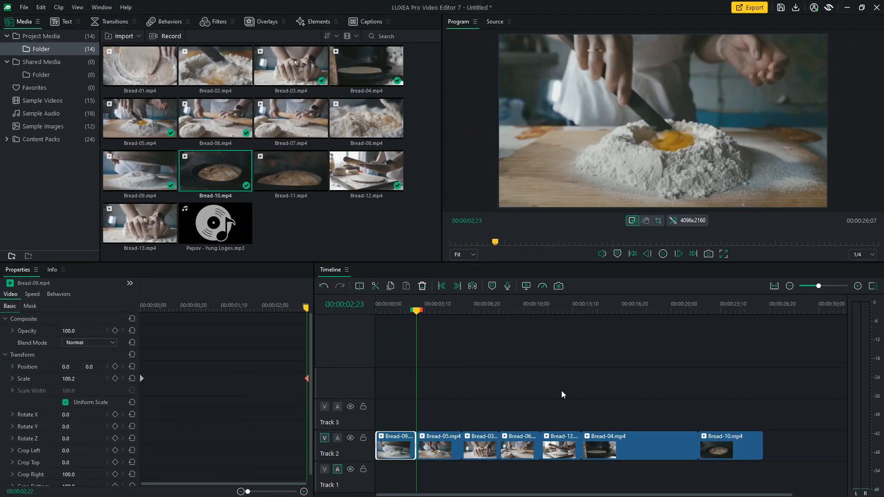
- Play back the opening zoom-out, then select the Bread-04 clip on Track 2
left_click(439, 446)
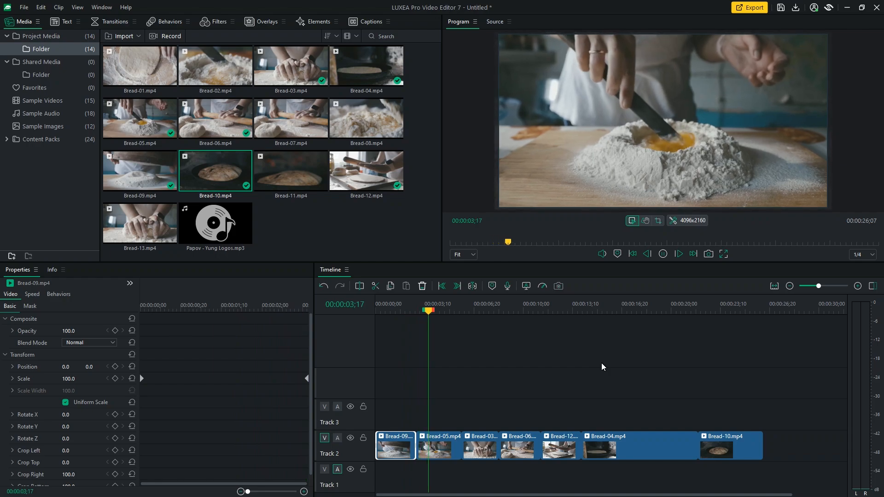
left_click(619, 309)
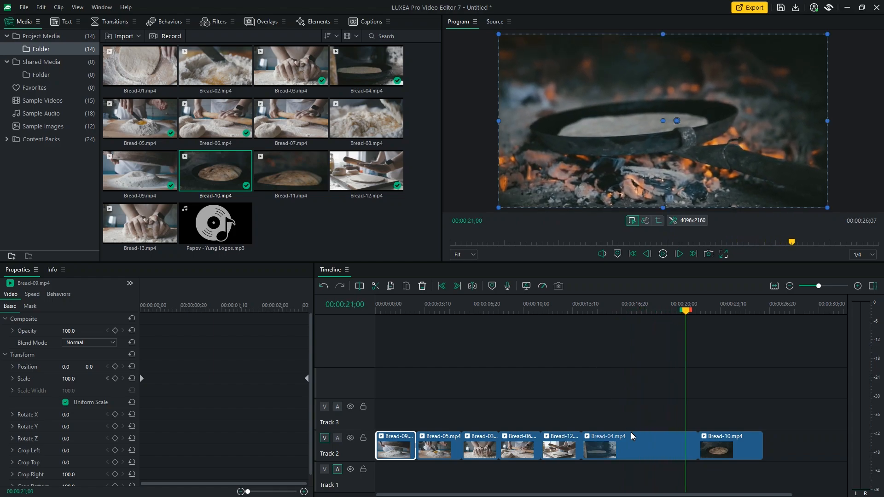
left_click(606, 445)
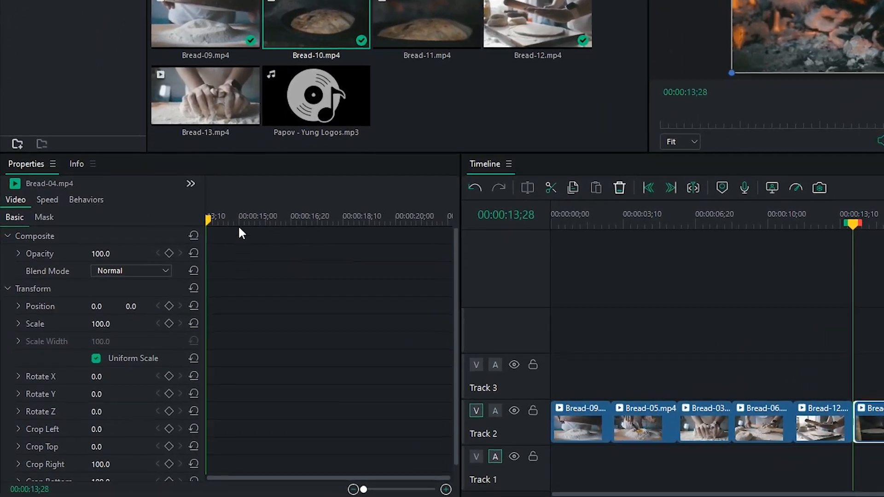
- Apply the Jumper speed ramp to Bread-04 and preview the sped-up clip
left_click(48, 199)
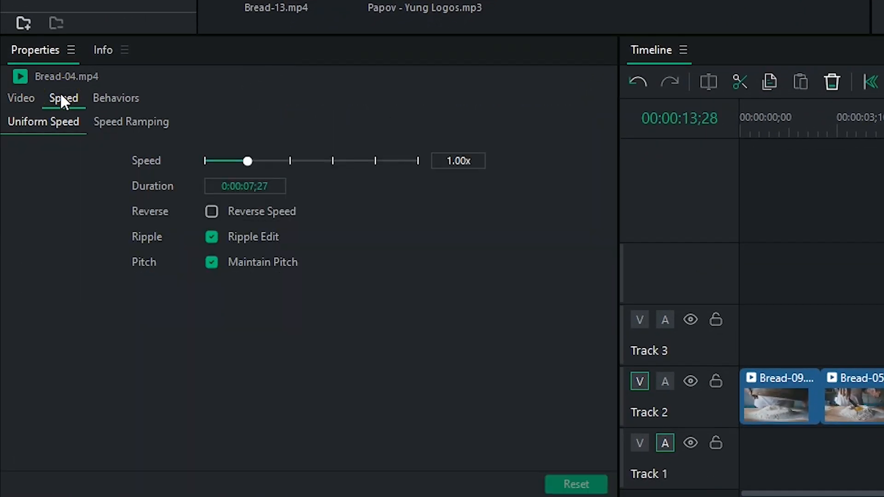
left_click(131, 121)
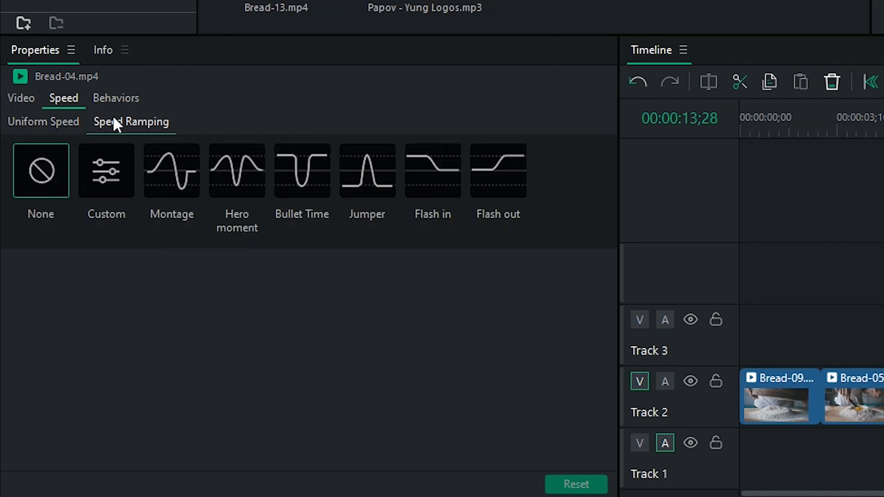
mouse_move(369, 197)
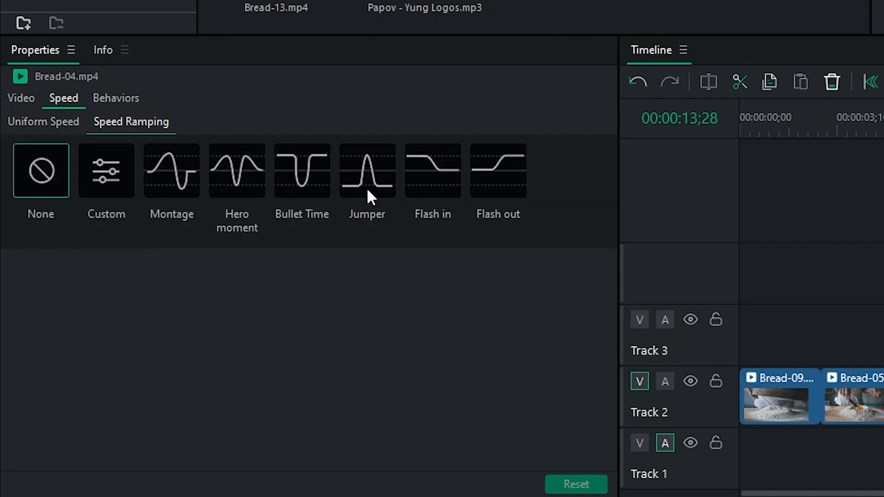
left_click(366, 170)
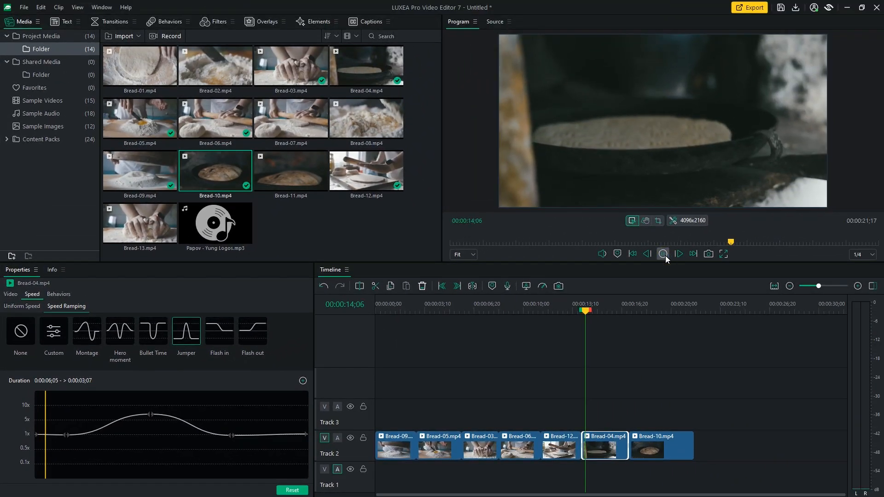
left_click(664, 254)
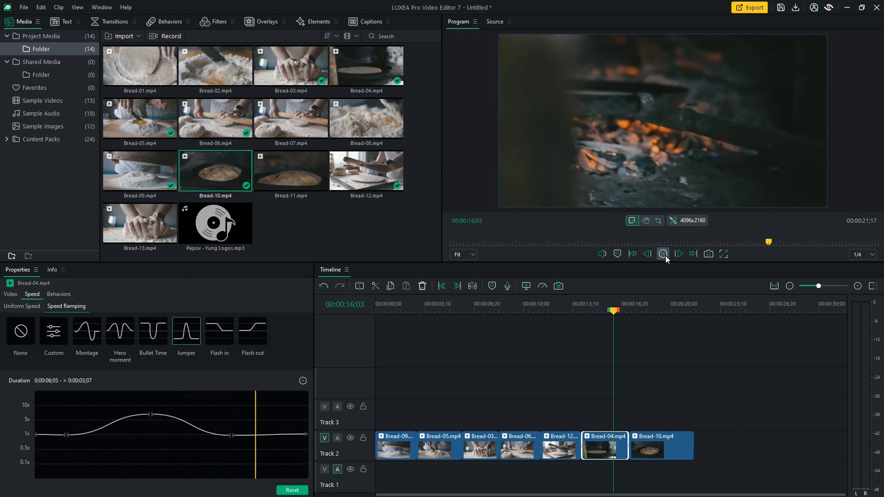
left_click(678, 253)
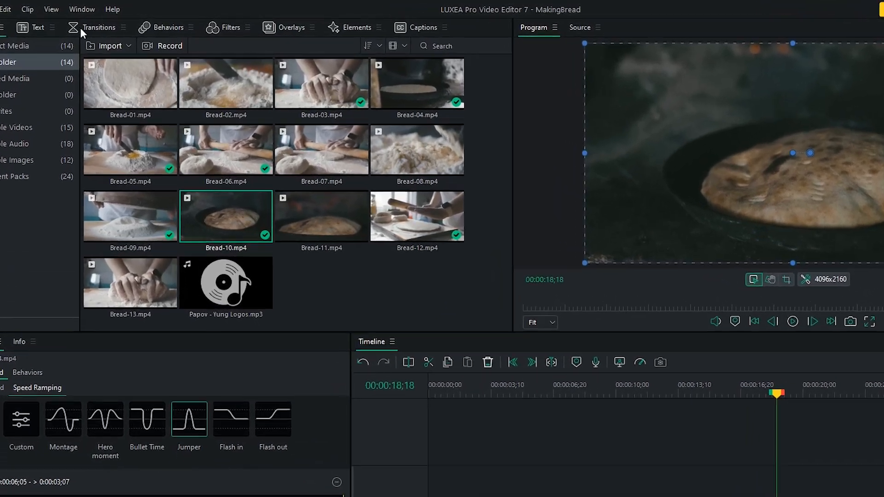
- Place a Fade transition between Bread-04 and Bread-10 on Track 2, then select Bread-10
left_click(98, 28)
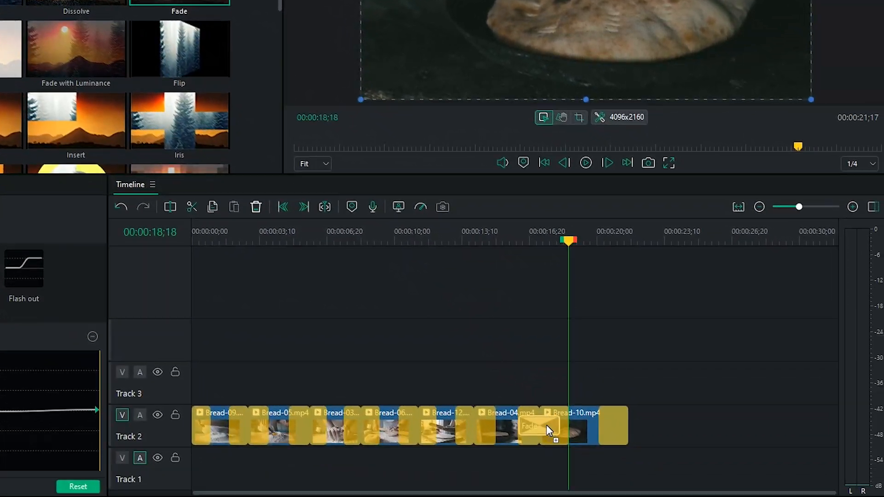
left_click(505, 425)
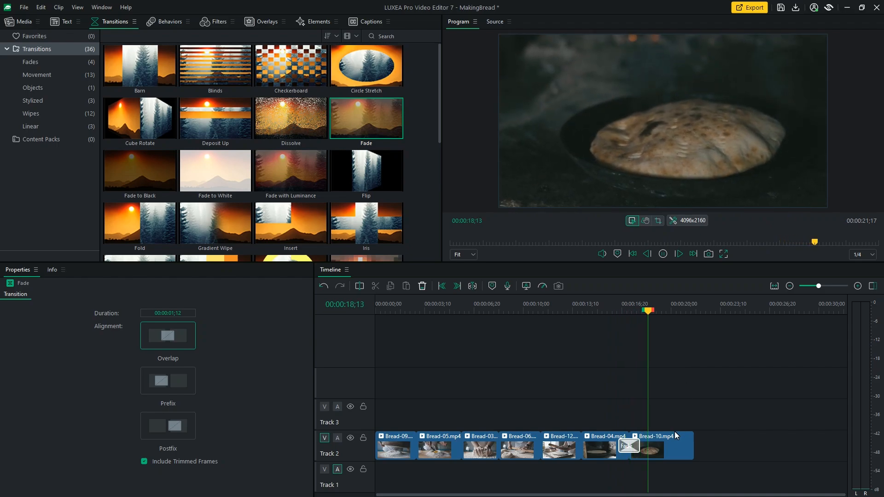
left_click(656, 436)
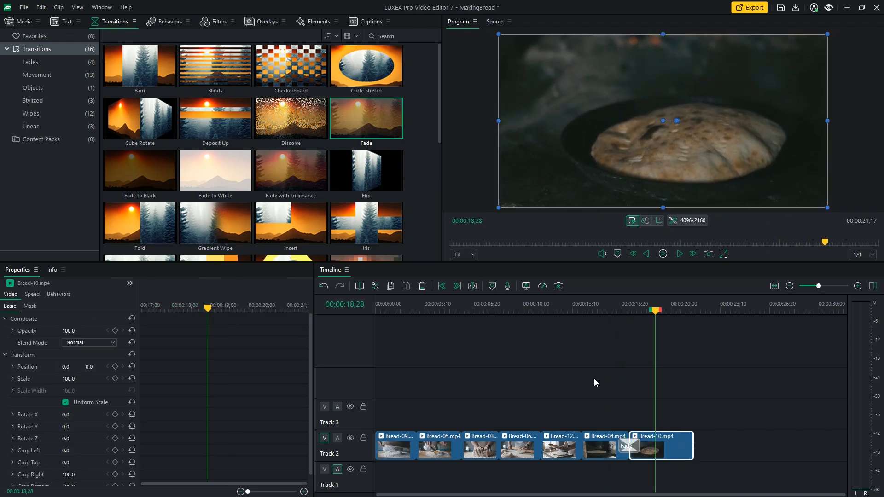
- Browse the filters library, then return to the project's media clips
left_click(218, 21)
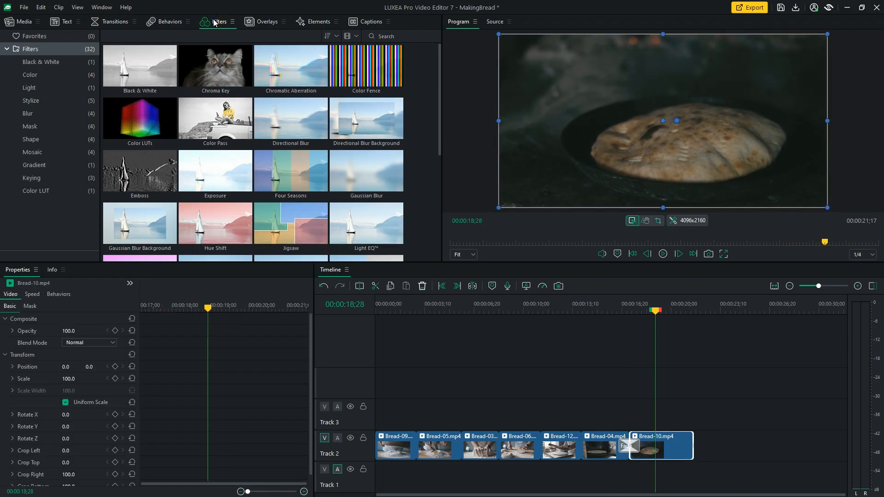
scroll("down", 3)
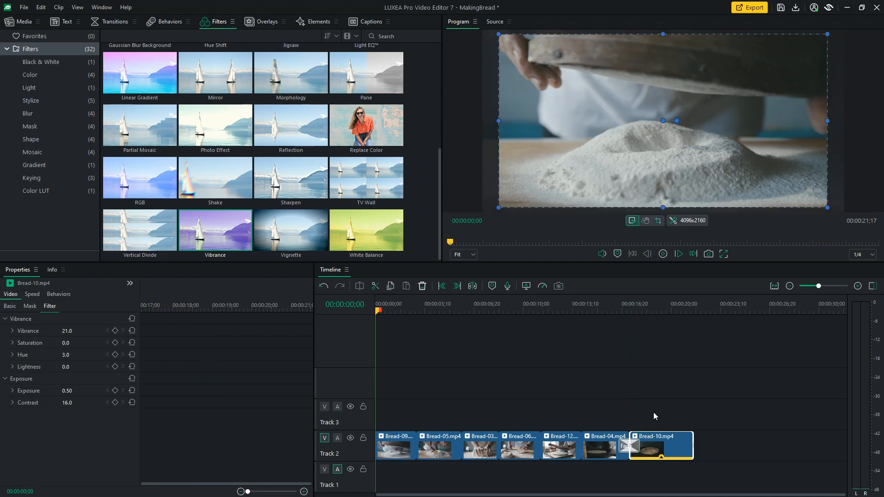
left_click(24, 22)
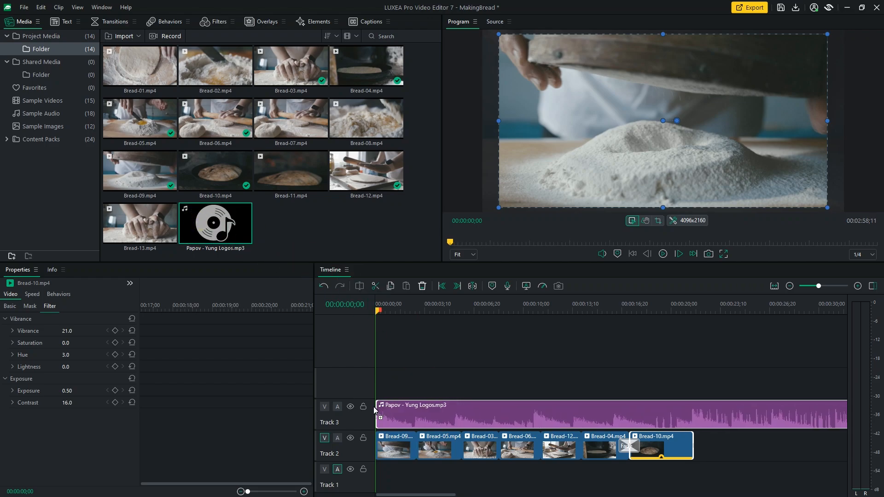
- Select the Papov - Yung Logos clip and fade its volume to -60 at the end
left_click(642, 414)
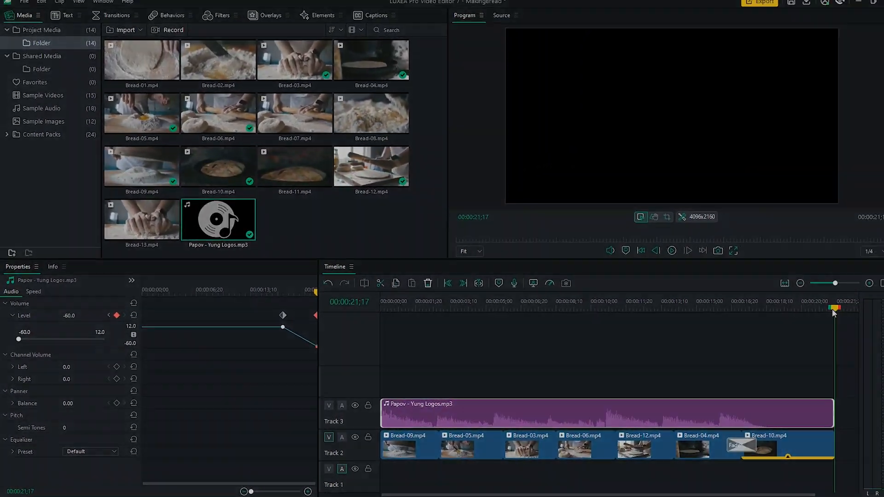
left_click(407, 309)
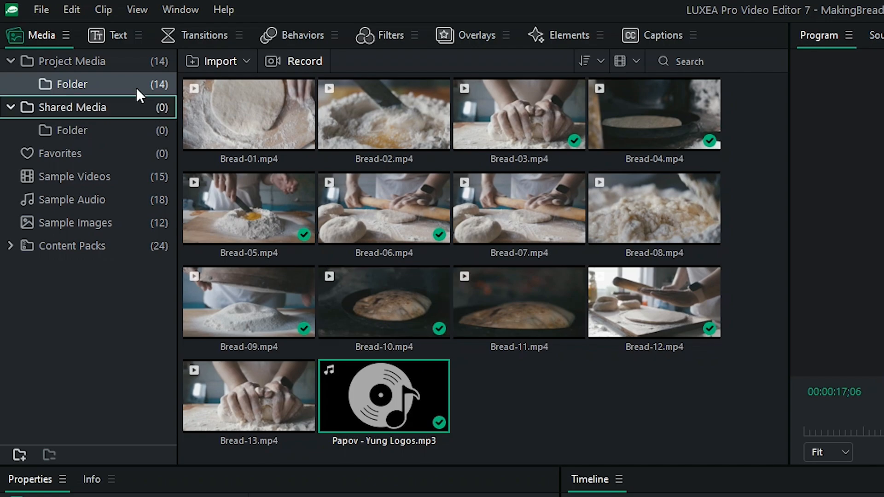
- Bring up the Text titles to add Style 6 'Making Bread' over Bread-10
left_click(117, 35)
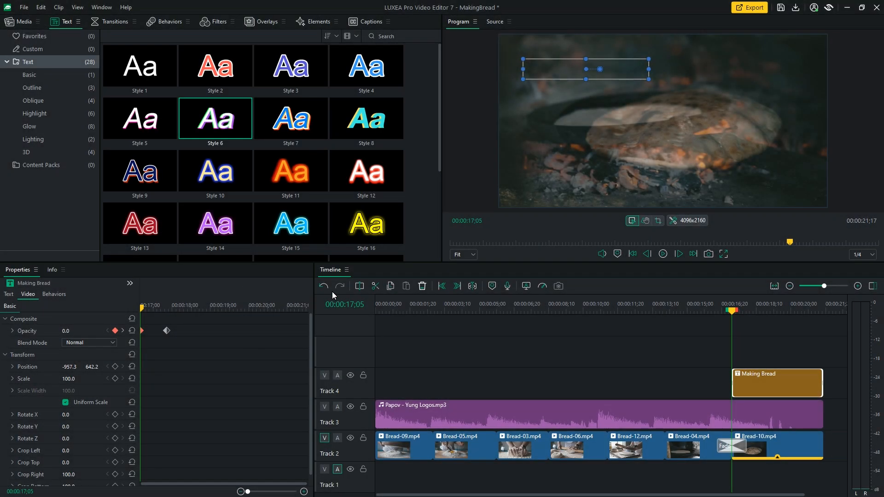
- Browse the overlay effects library for Light Leak 1
left_click(265, 21)
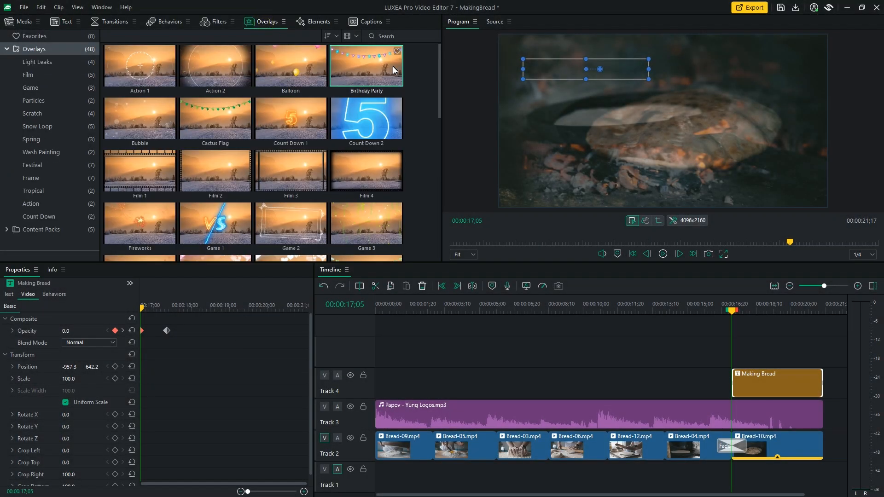
mouse_move(441, 91)
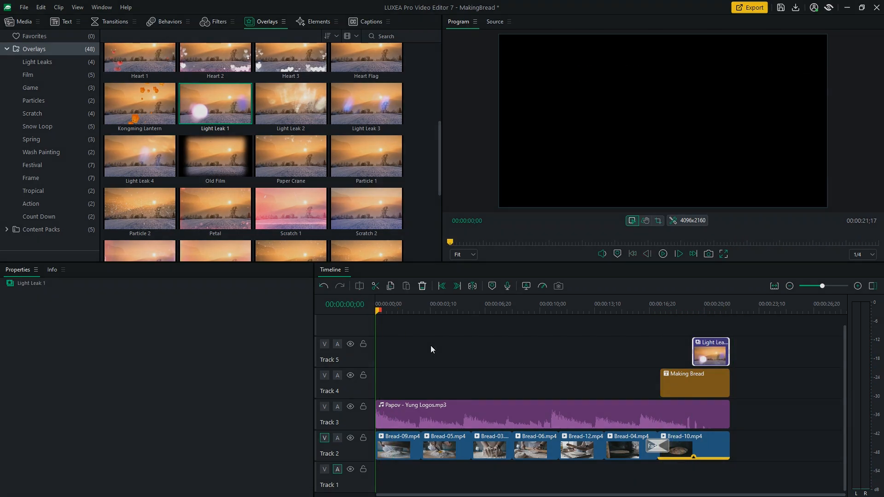
- Play the edit from the first clip in the Program monitor
left_click(23, 21)
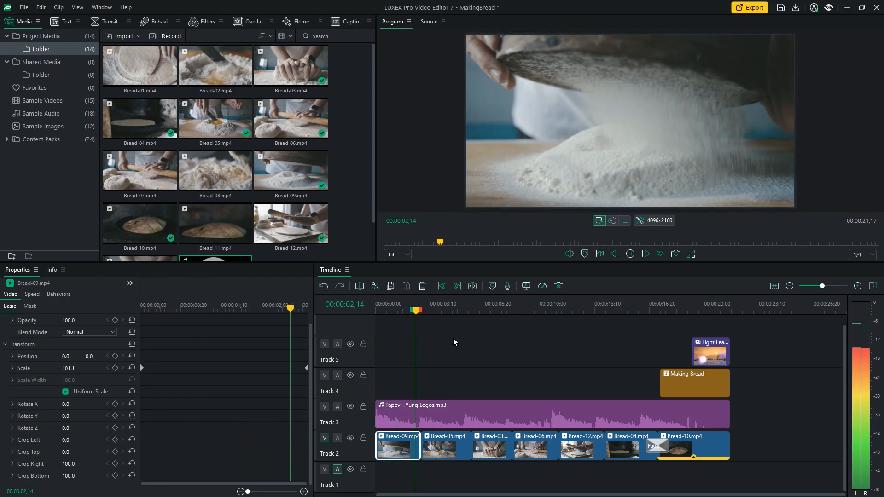
left_click(450, 310)
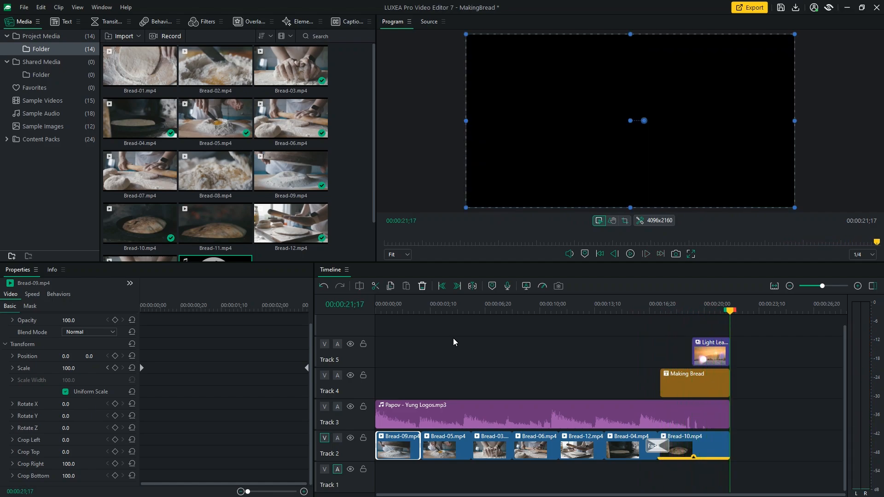
mouse_move(424, 126)
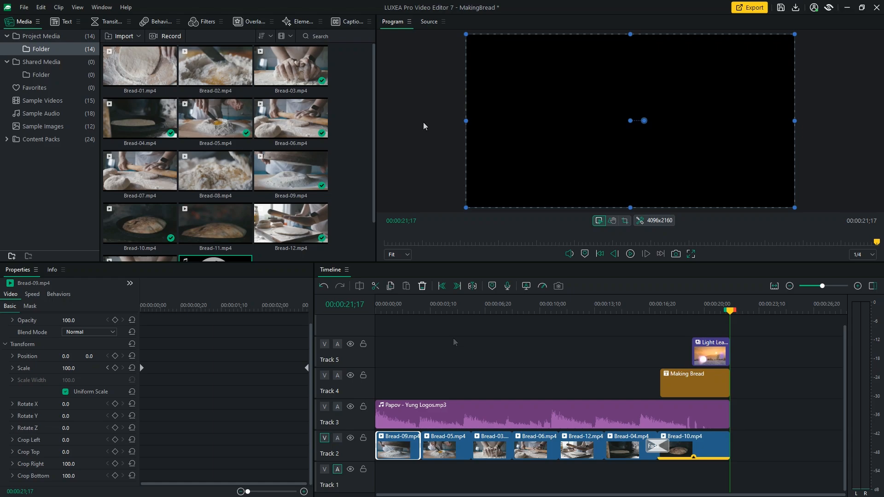
mouse_move(601, 304)
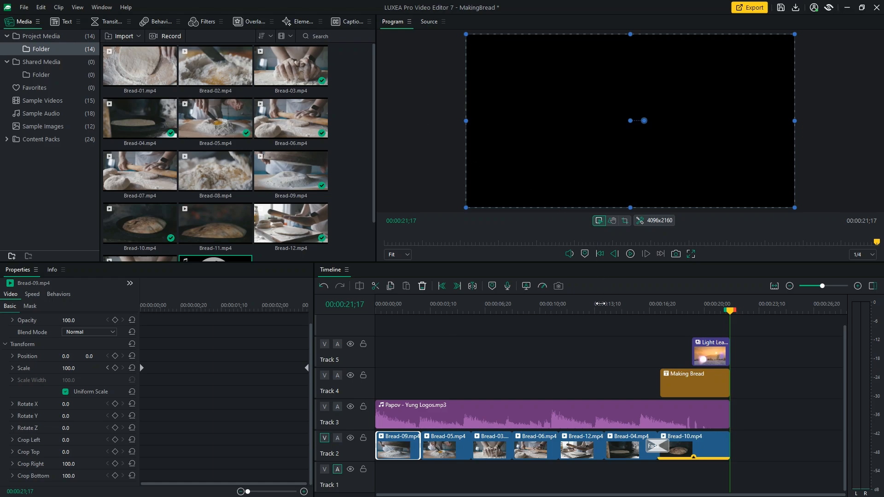
mouse_move(597, 312)
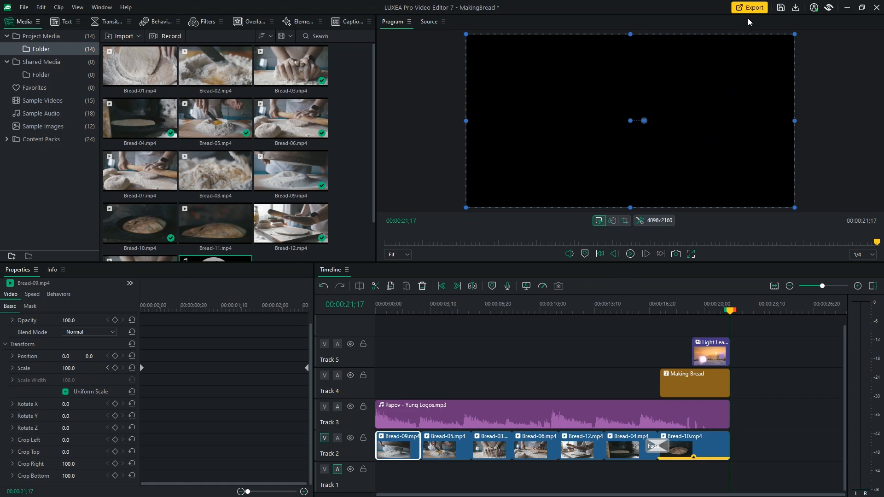
- Bring up export options and compare WEBM output, keeping MP4
left_click(750, 8)
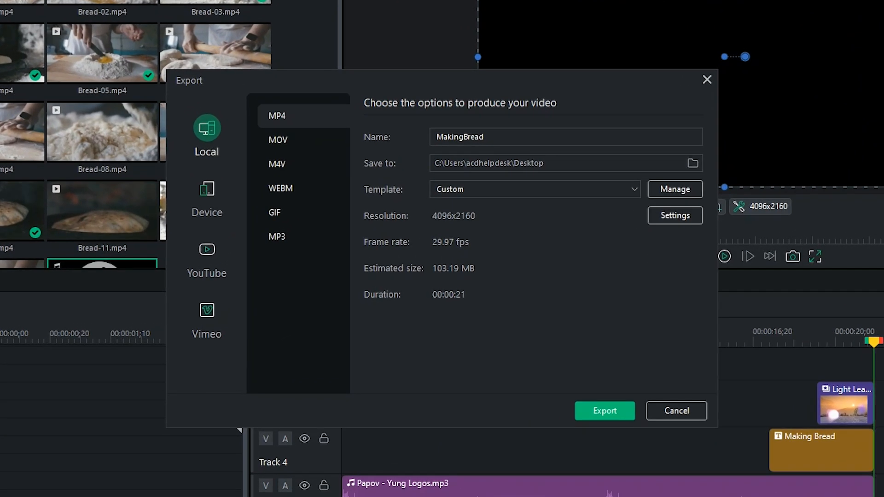
mouse_move(540, 63)
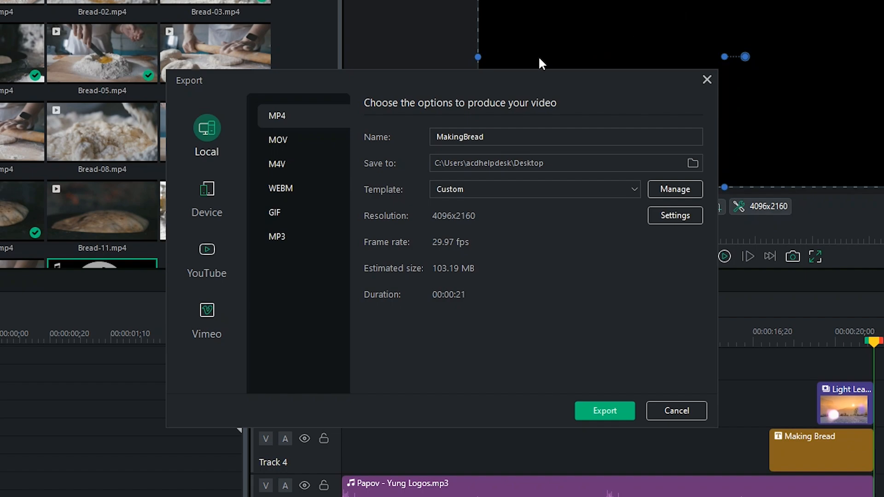
mouse_move(213, 146)
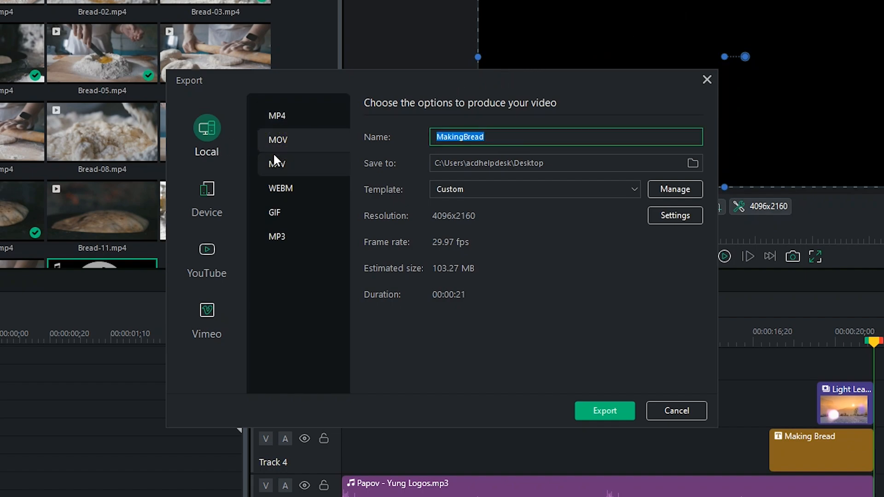
left_click(280, 188)
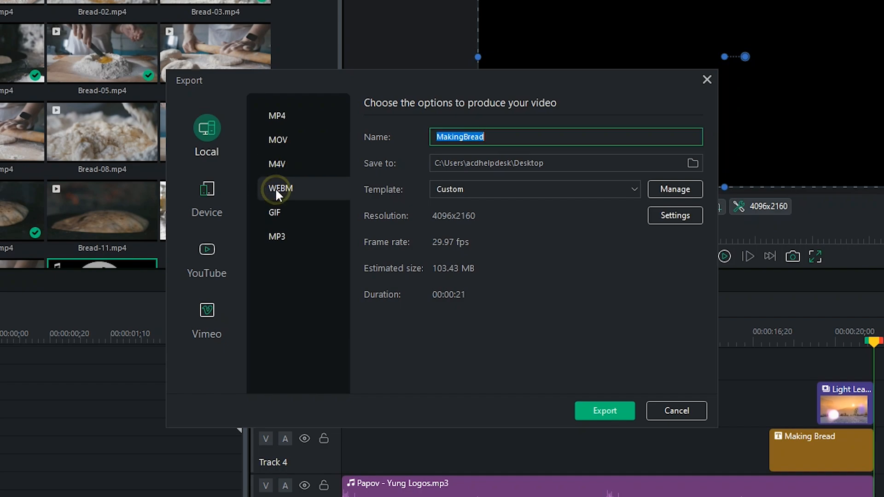
left_click(277, 116)
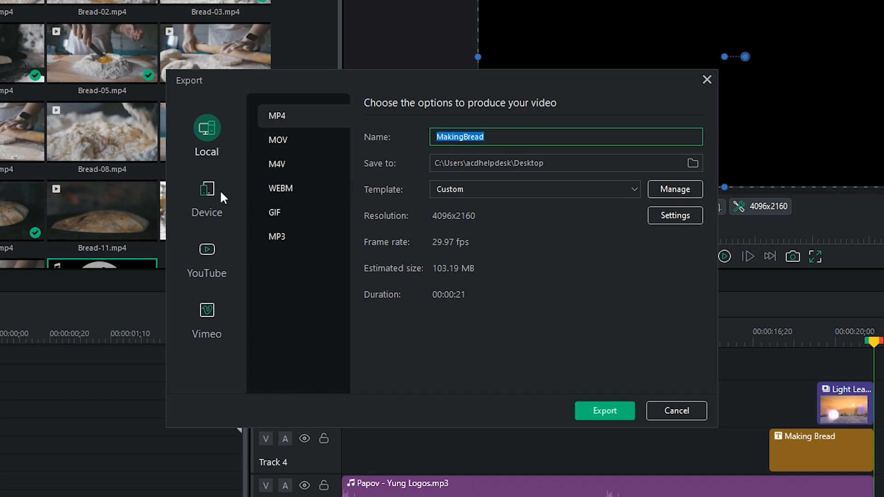
- Browse PlayStation and iPhone presets, YouTube and Vimeo, then return to Local export
left_click(207, 195)
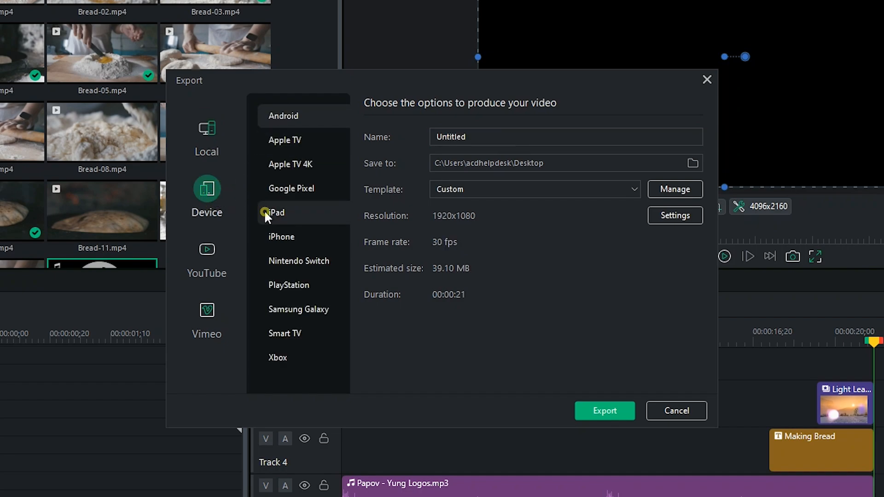
left_click(288, 286)
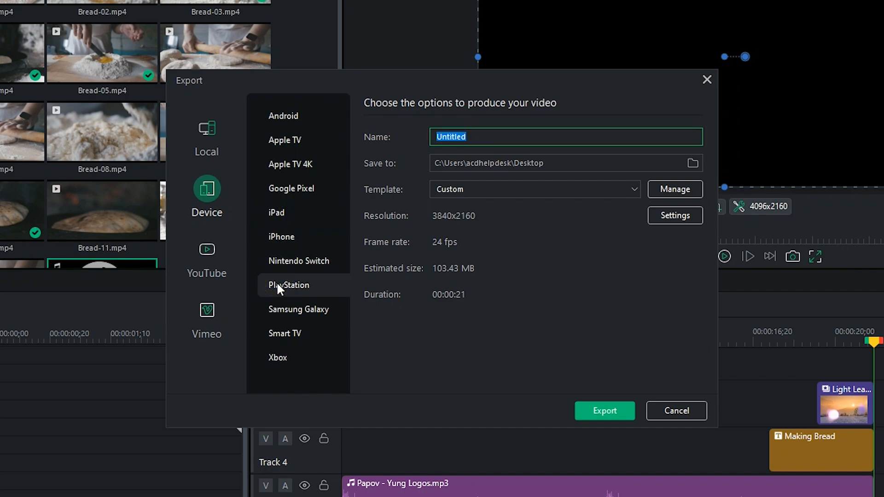
left_click(281, 236)
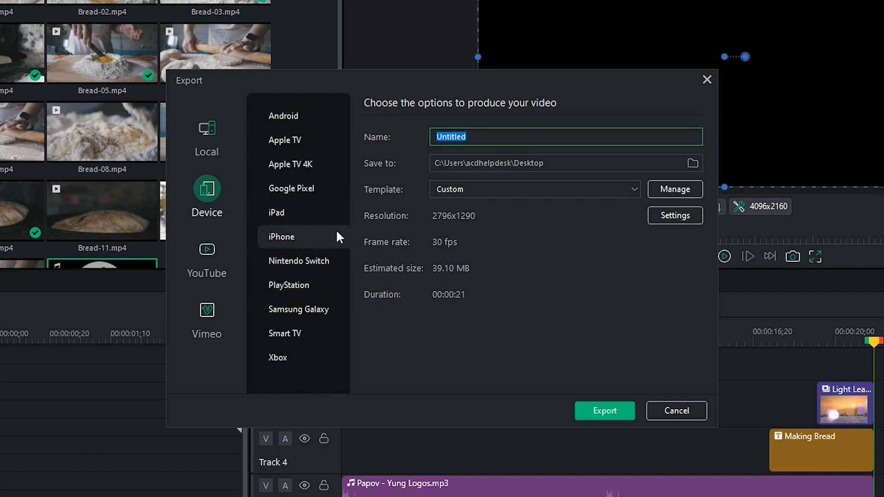
mouse_move(675, 216)
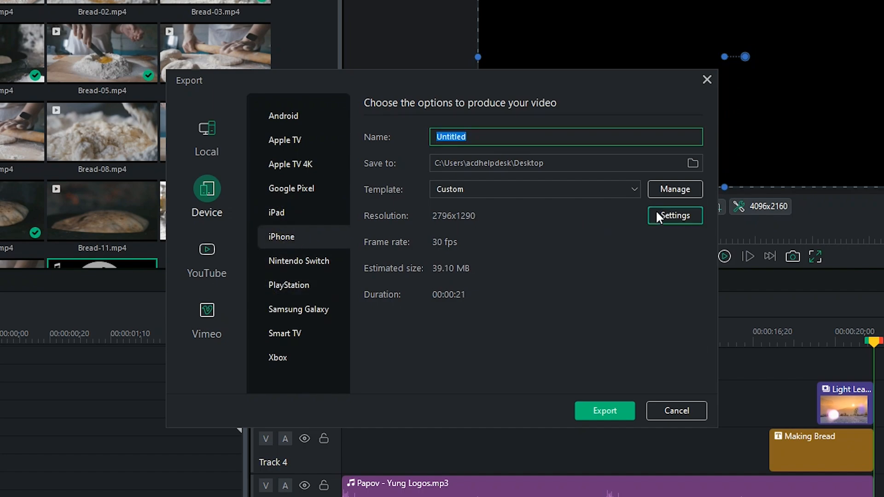
left_click(206, 256)
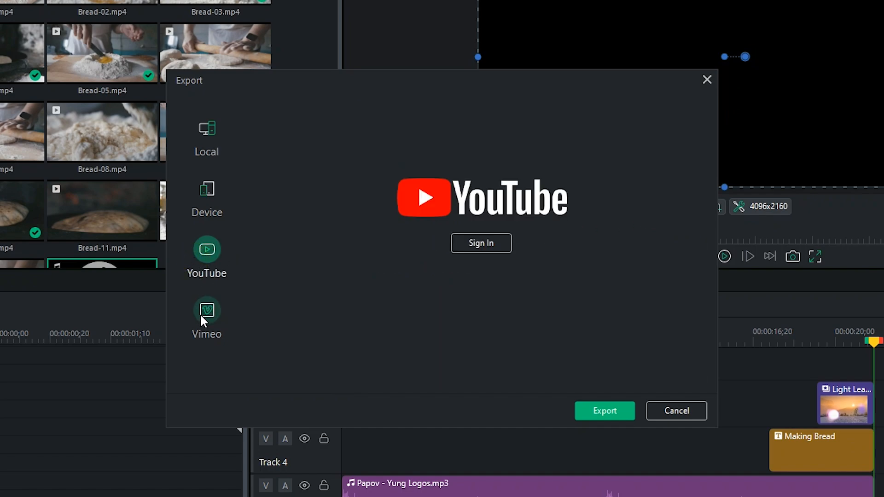
left_click(206, 312)
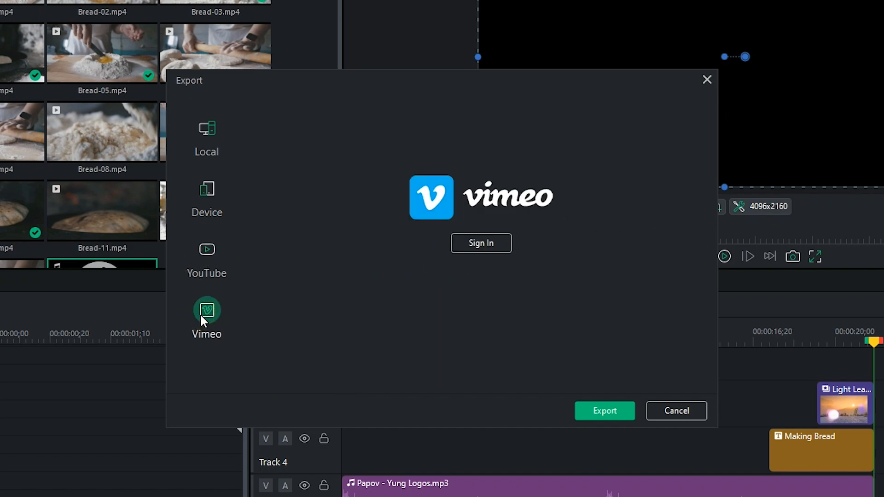
left_click(206, 135)
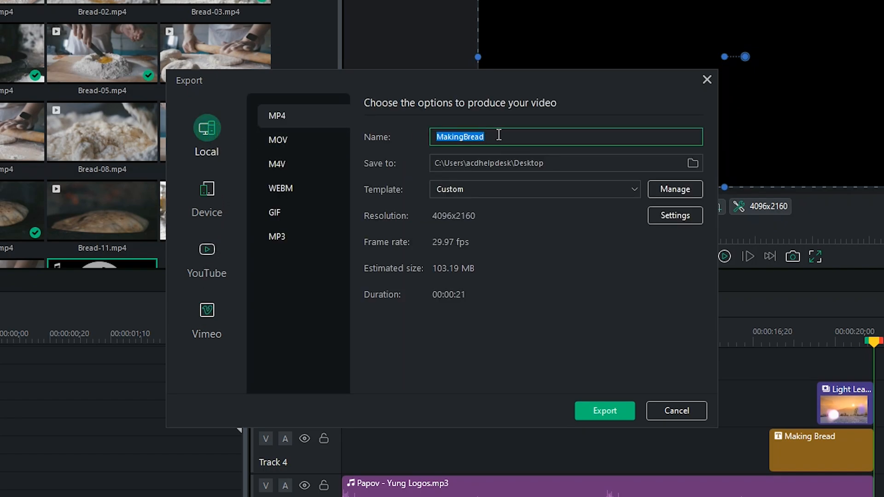
- Give the MP4 export Best quality at 29.97 fps, raising estimated size to 206.13 MB
left_click(674, 216)
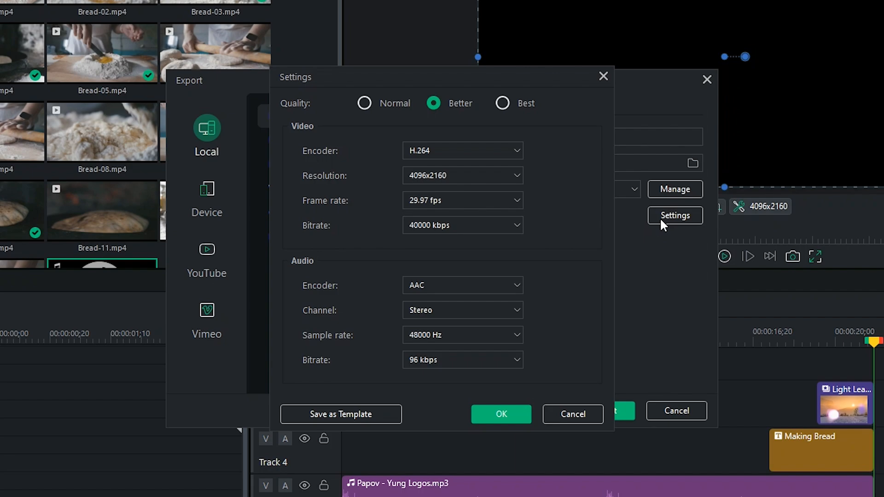
left_click(462, 200)
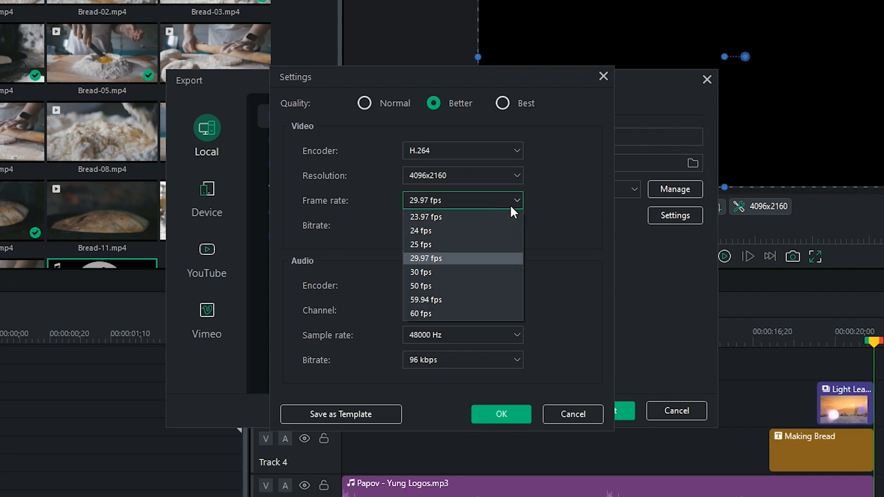
left_click(426, 258)
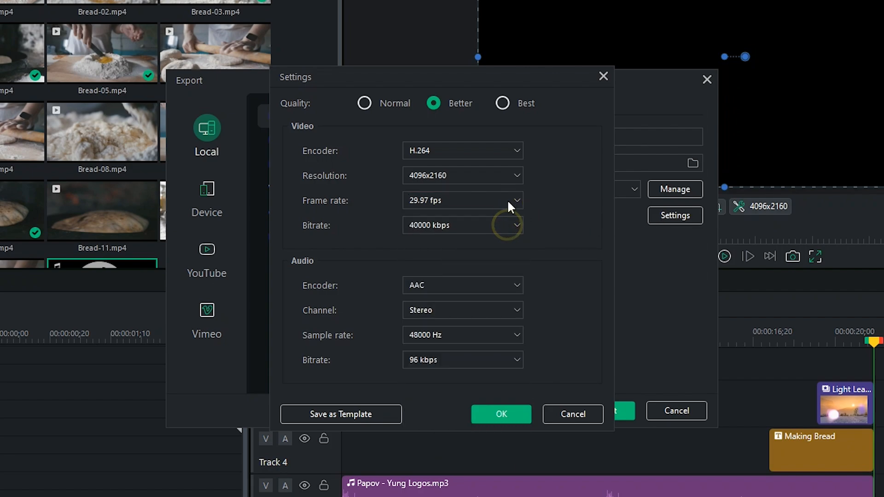
left_click(502, 103)
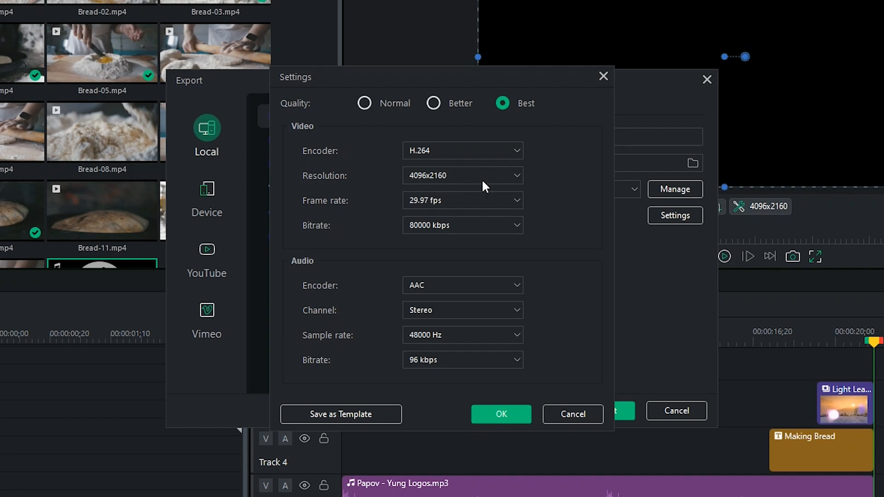
left_click(500, 414)
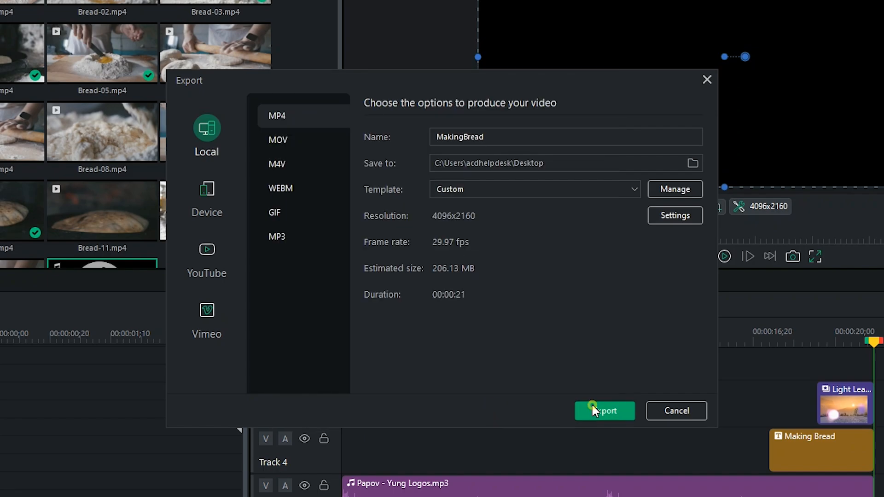
- Render MakingBread.mp4 with 'When finished exporting' set to Do nothing
left_click(604, 410)
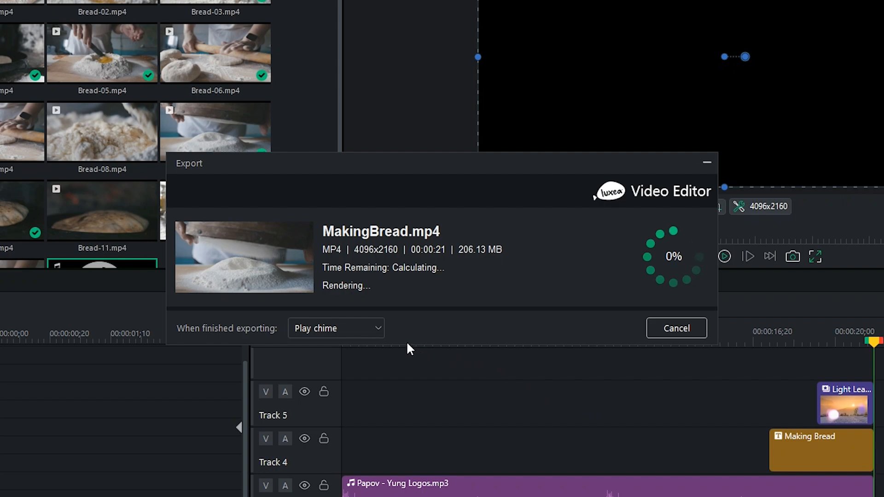
left_click(336, 328)
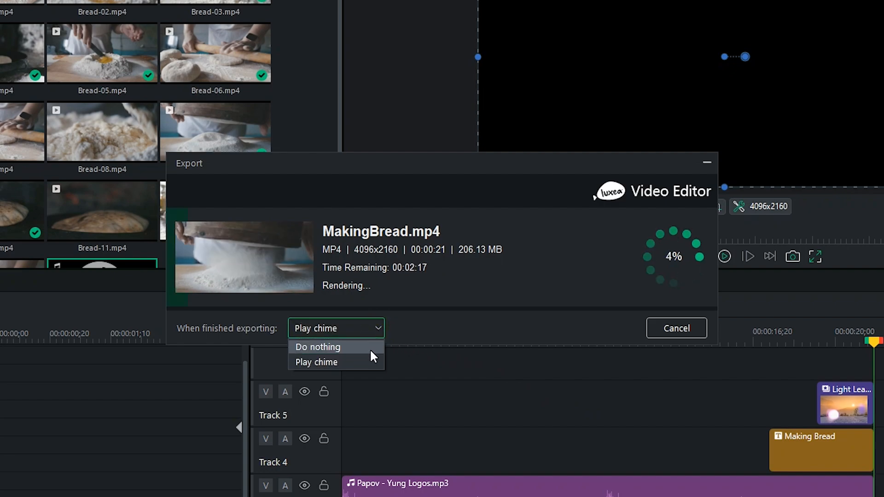
left_click(318, 346)
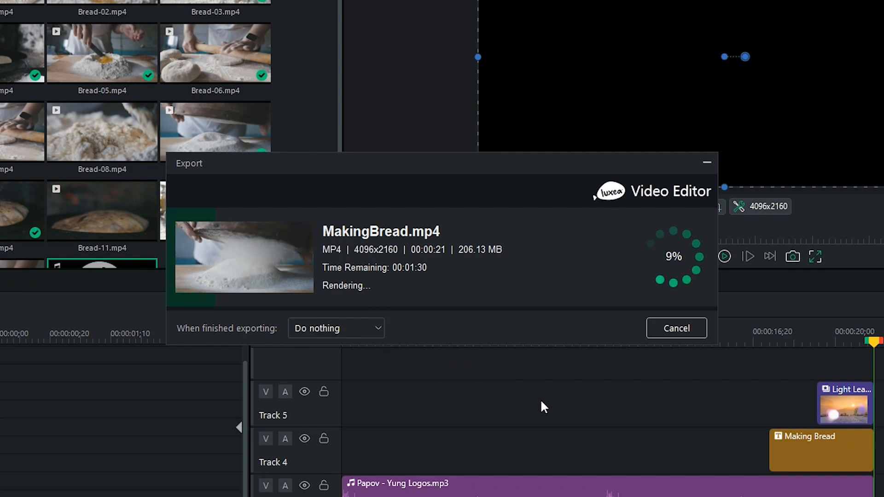
left_click(336, 328)
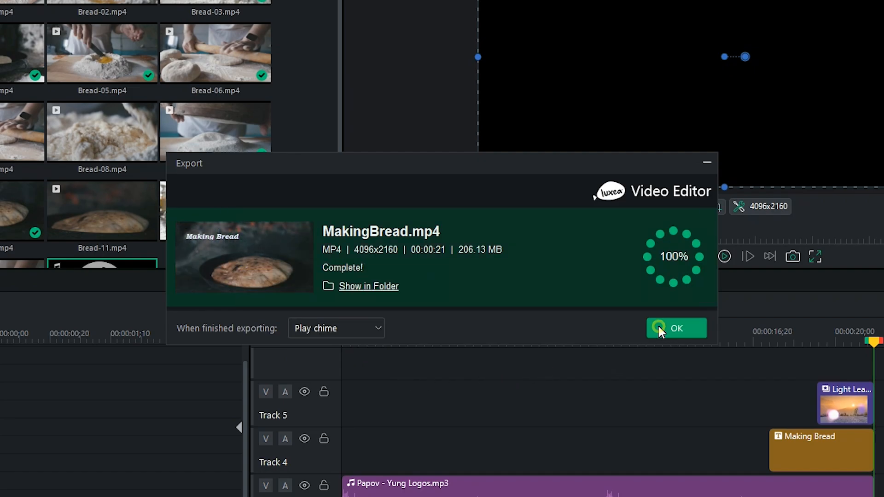
- Dismiss the export notice and browse the Editing Questions and Free Workshops spaces
left_click(676, 328)
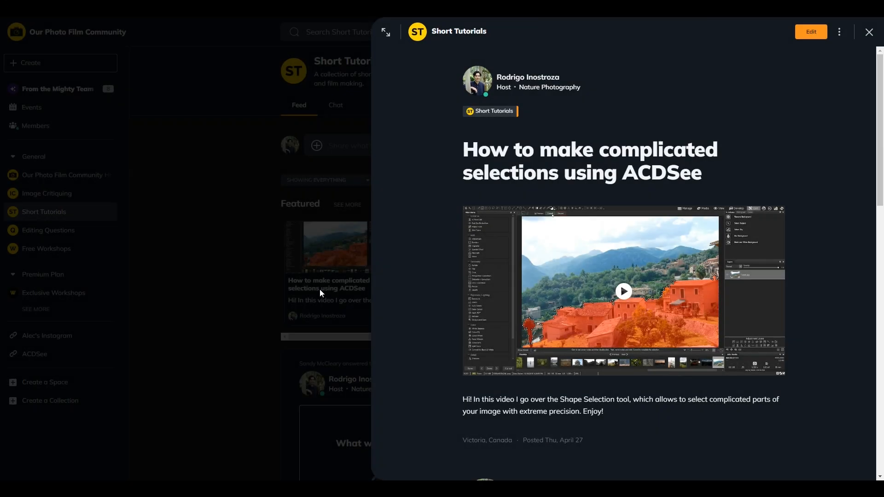
left_click(869, 32)
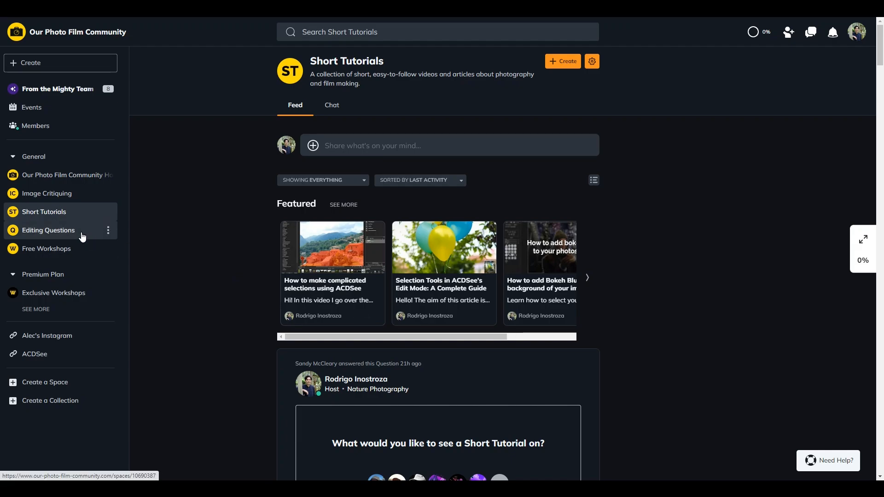
left_click(48, 230)
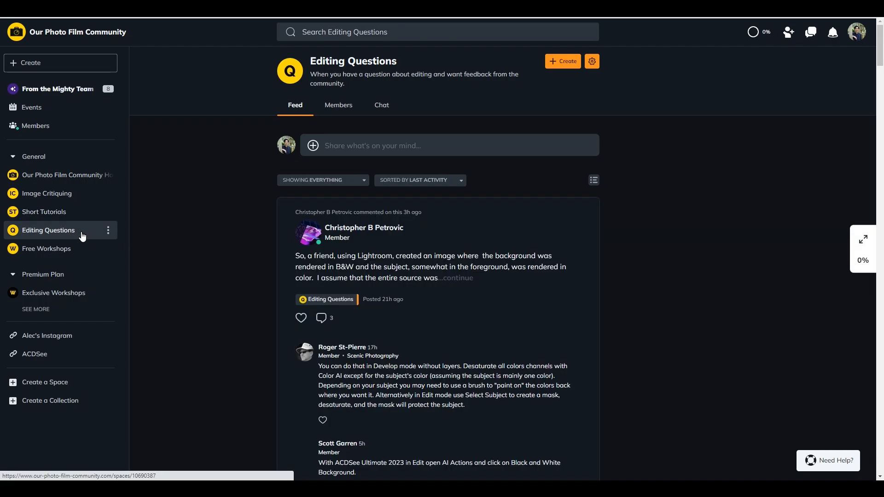
left_click(46, 249)
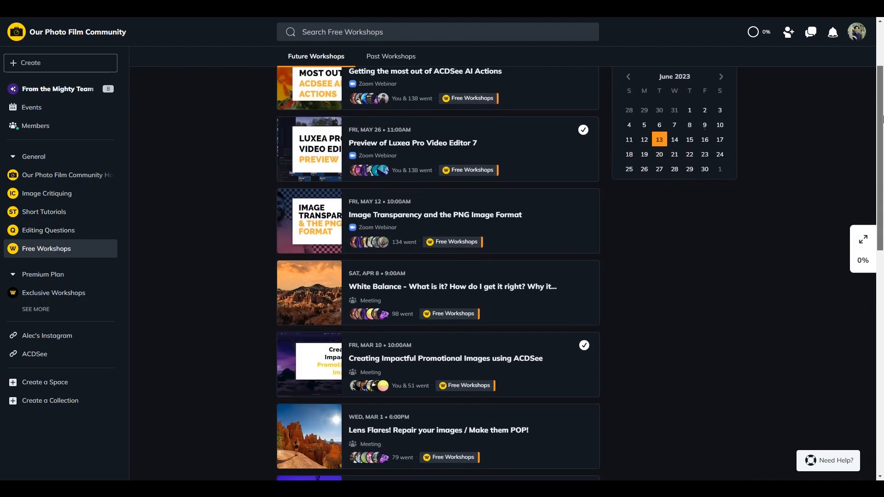
scroll("down", 3)
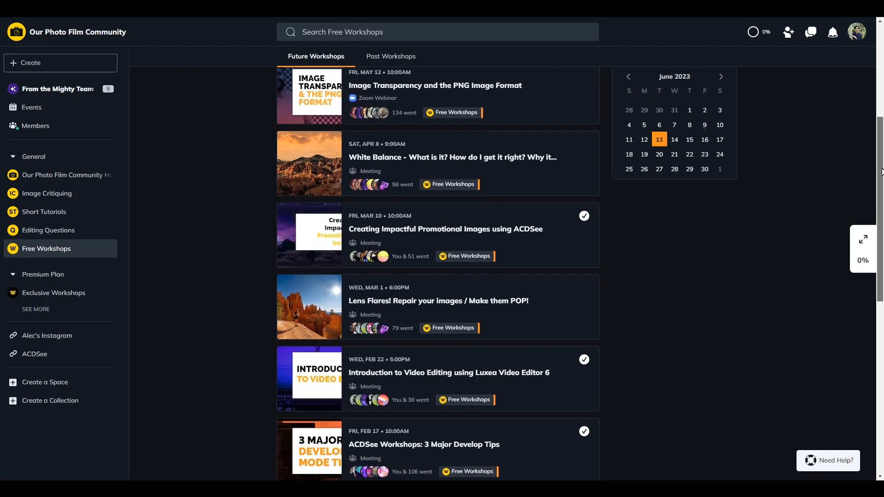
- Return to the Community Home feed and scroll through its posts
left_click(66, 175)
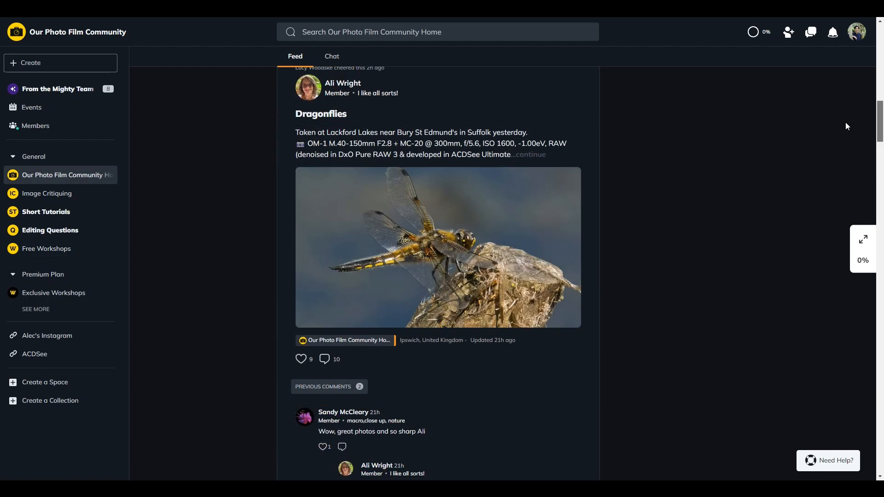
scroll("down", 3)
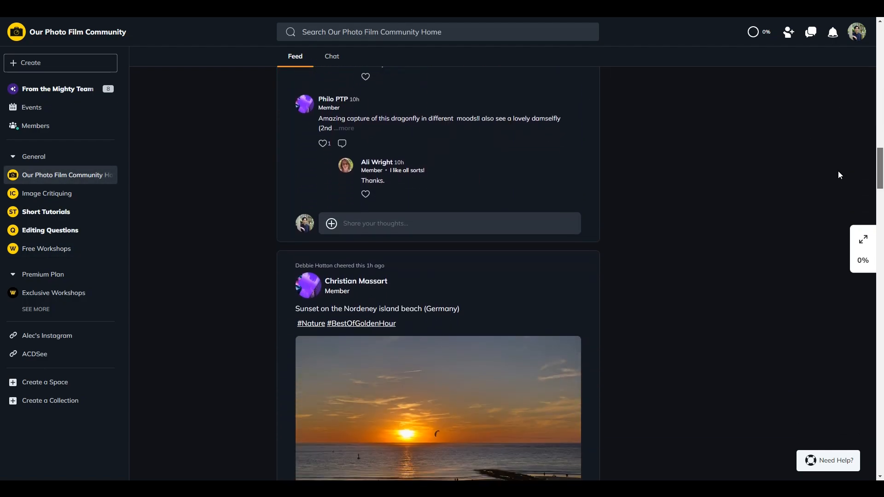
scroll("down", 3)
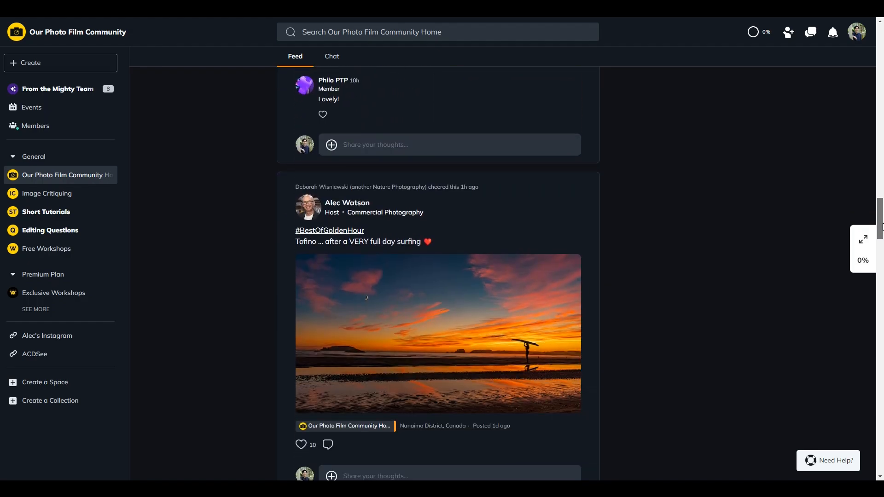
scroll("down", 3)
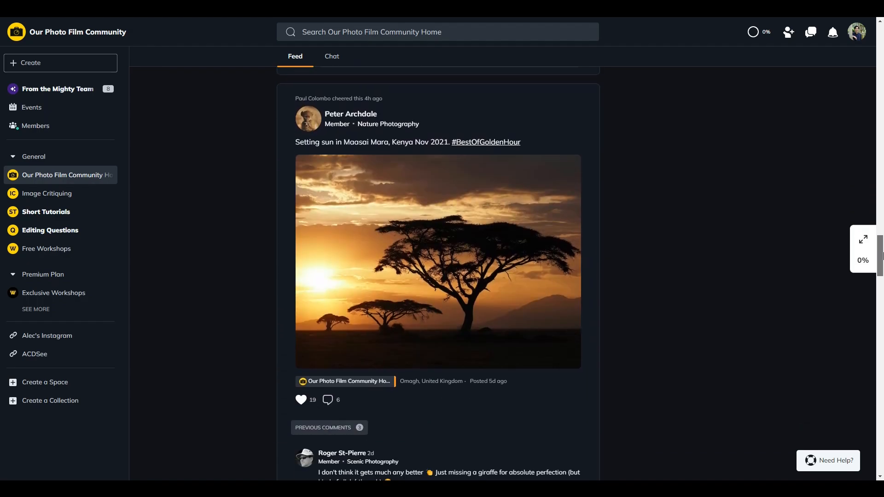
scroll("up", 3)
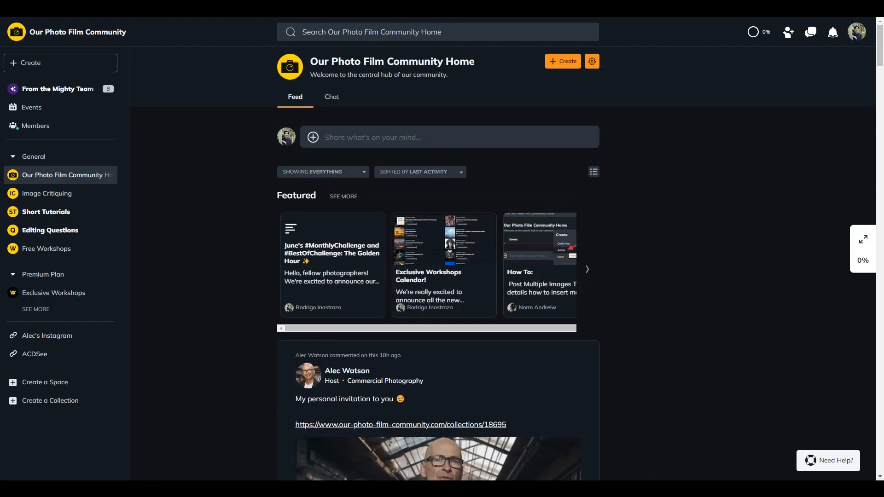
- Open the June golden hour challenge post, then browse Premium Plan courses like WAMSI and Lens Flares
left_click(332, 253)
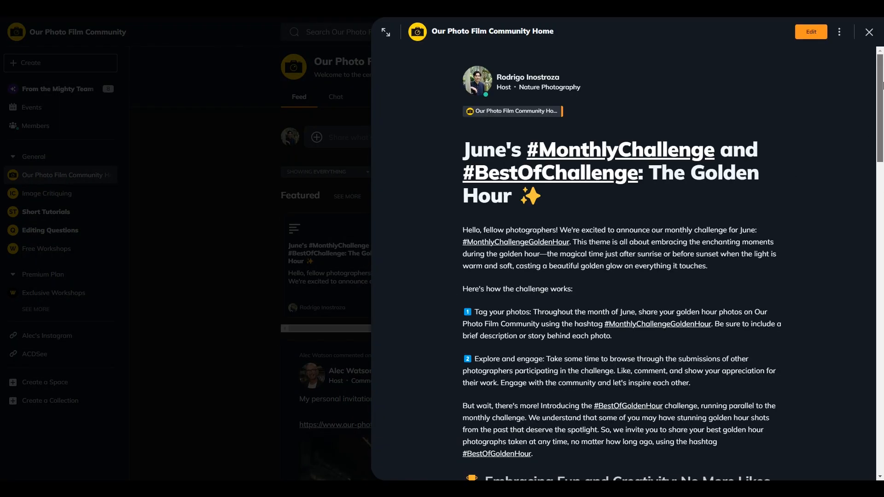
left_click(869, 32)
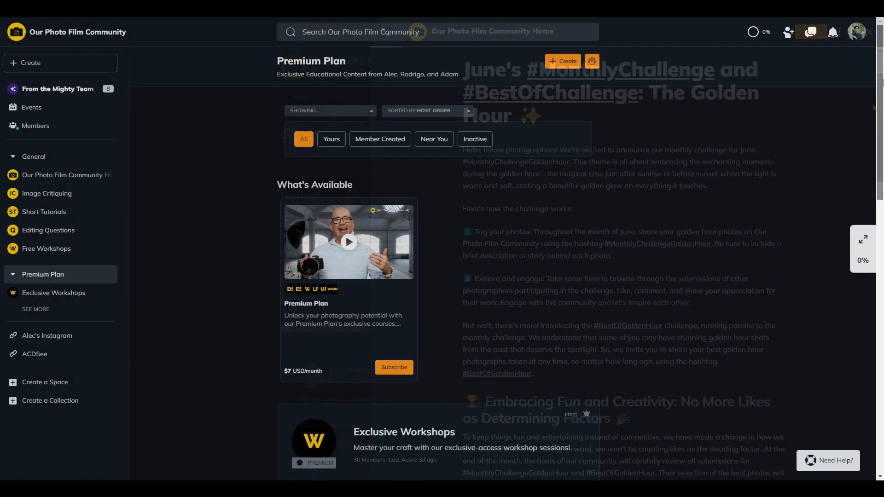
scroll("down", 3)
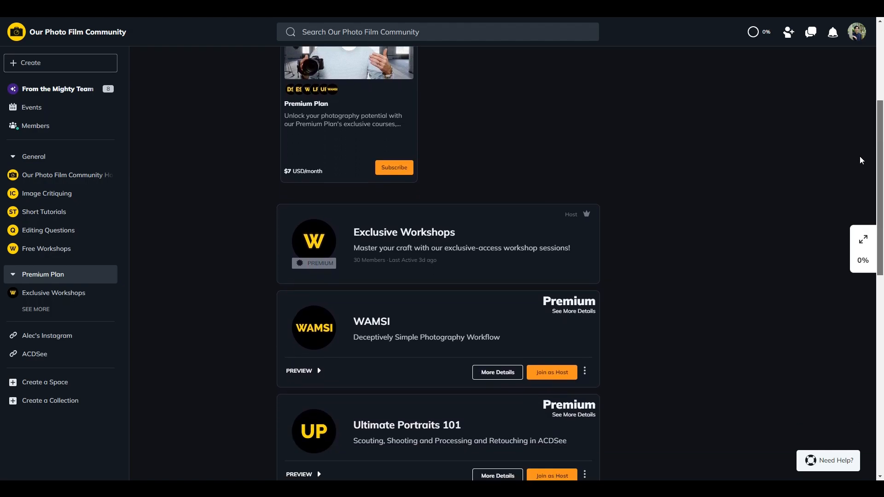
scroll("down", 3)
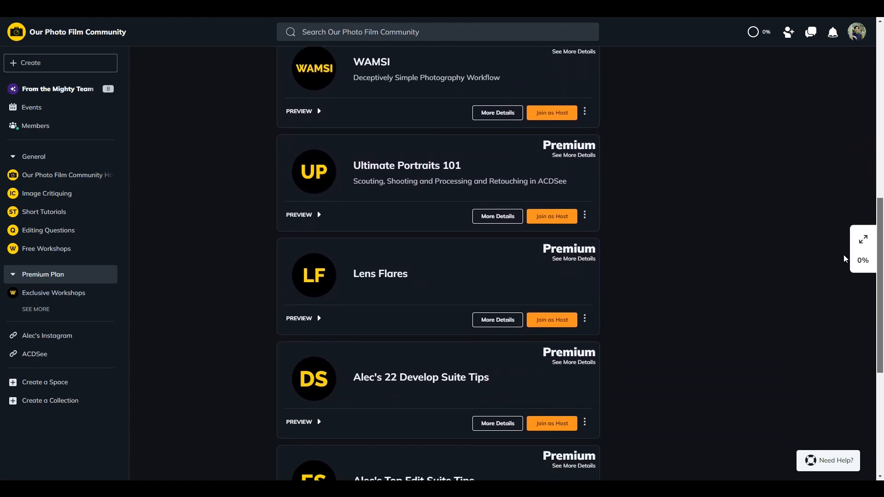